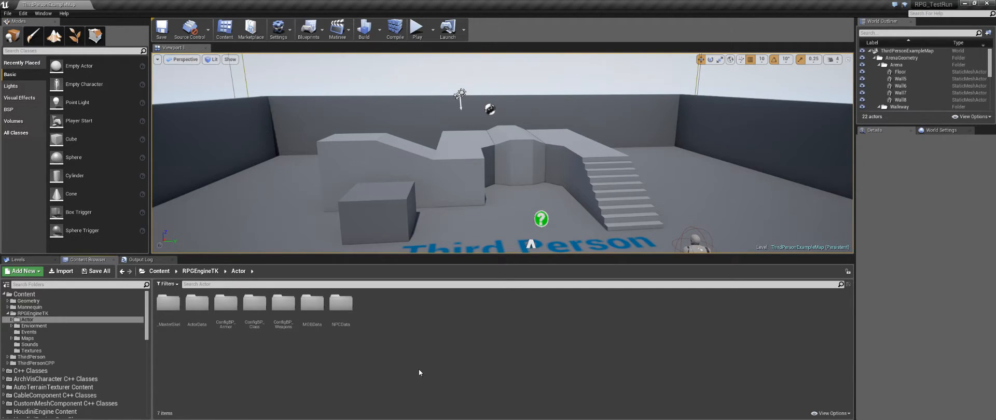
- Play-test the level briefly, then stop the session
click(417, 28)
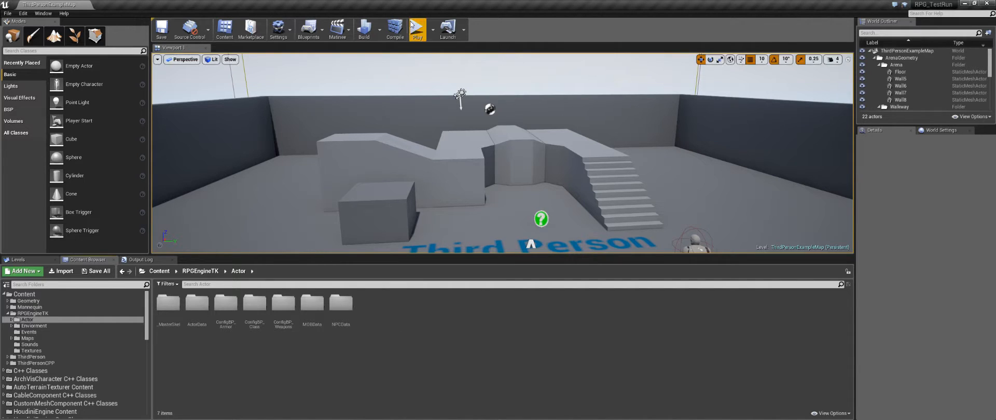
click(416, 27)
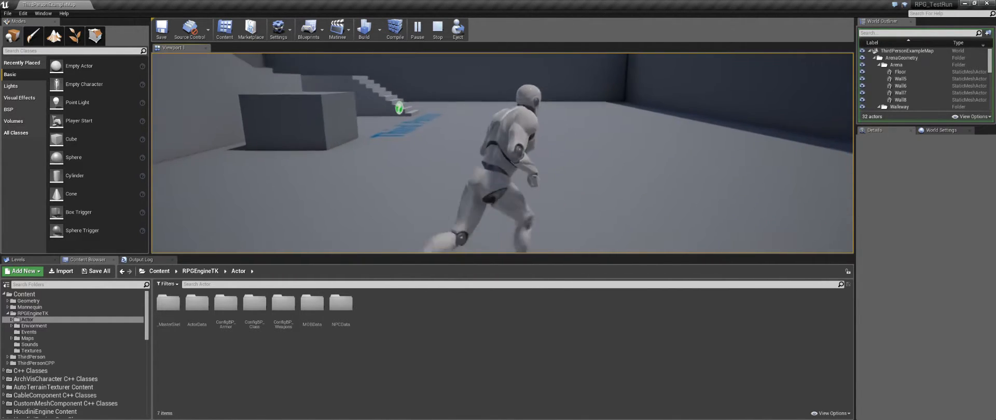
click(437, 29)
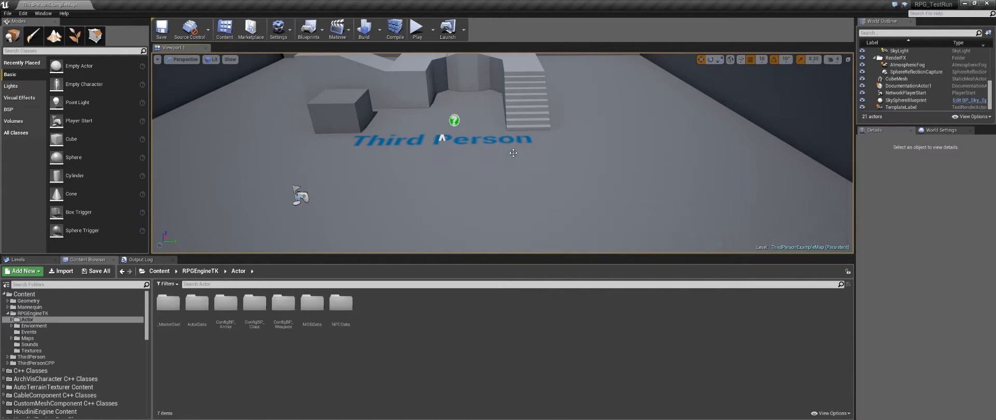
mouse_move(299, 195)
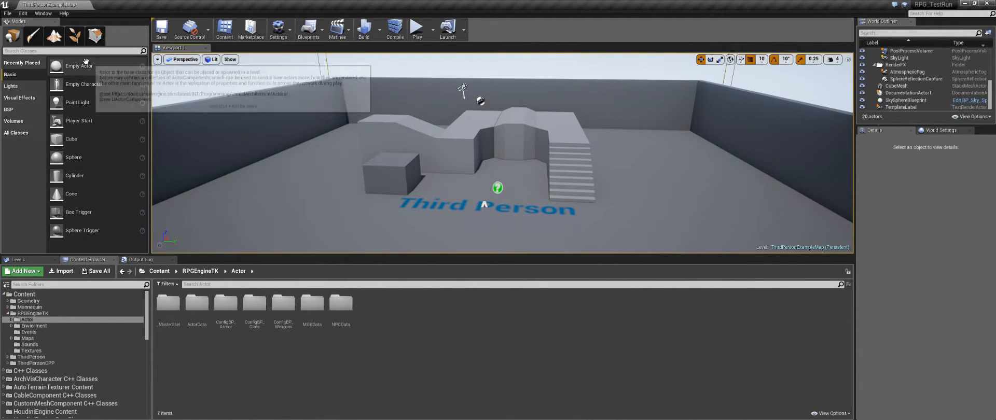
- In Project Settings > Maps & Modes, set Default GameMode to RPG_GAME_MODE
click(23, 13)
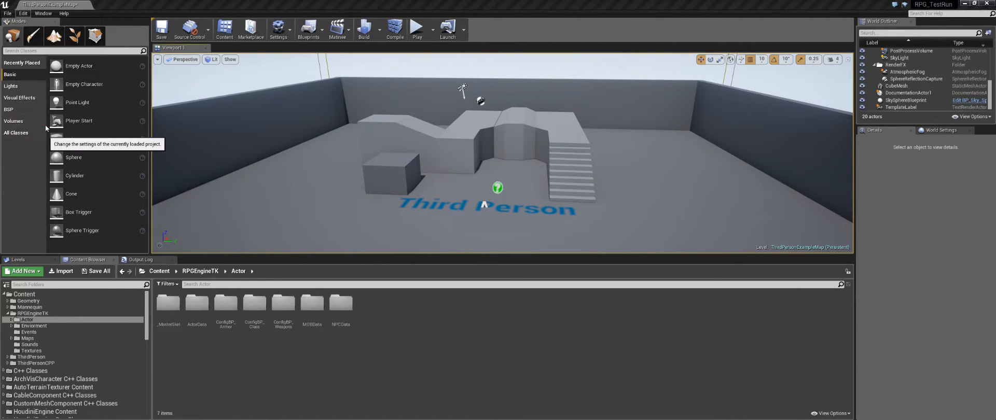
click(278, 30)
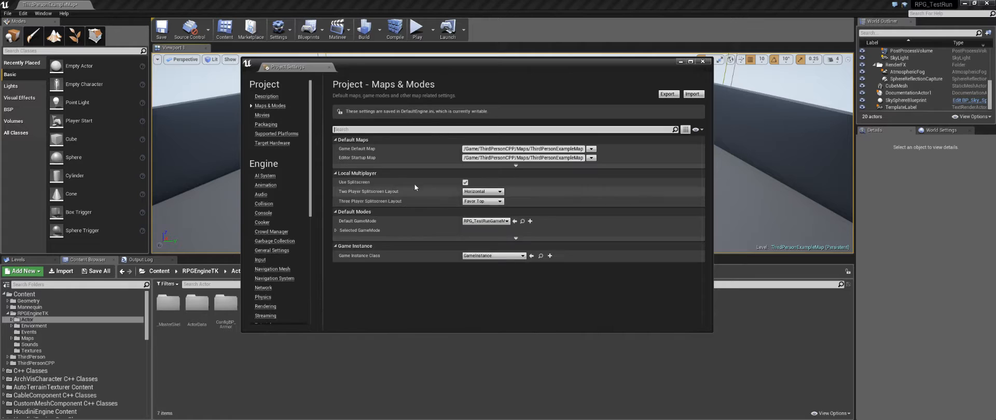
mouse_move(609, 228)
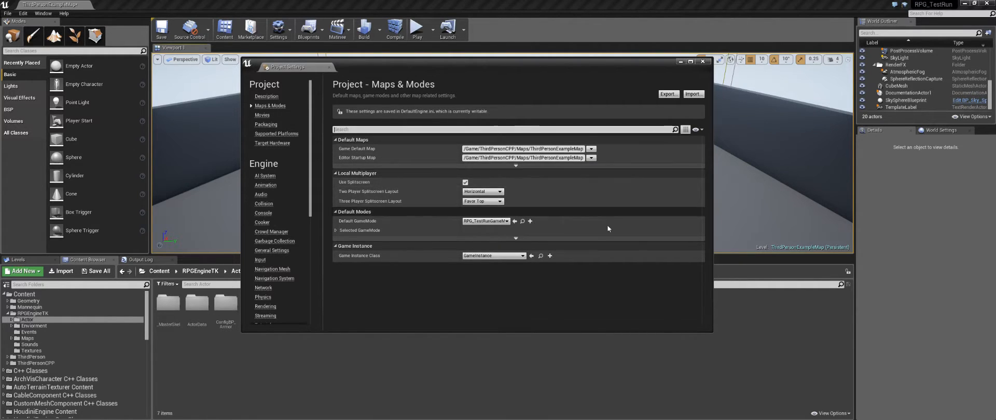
mouse_move(486, 222)
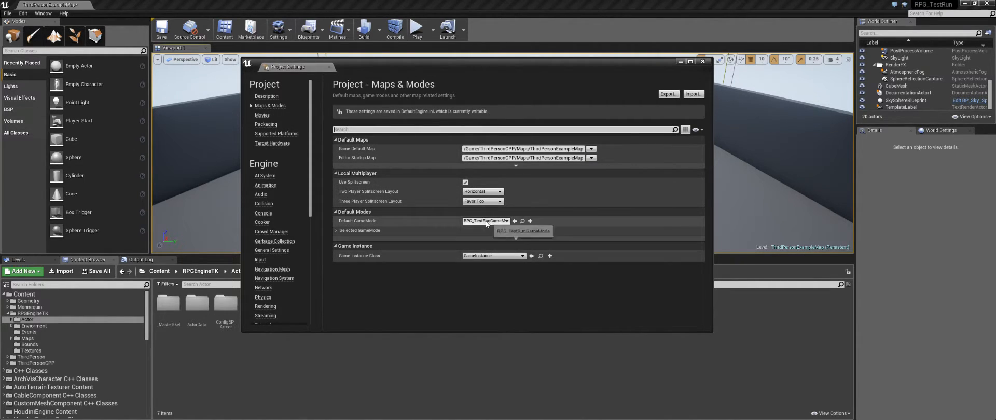
click(485, 221)
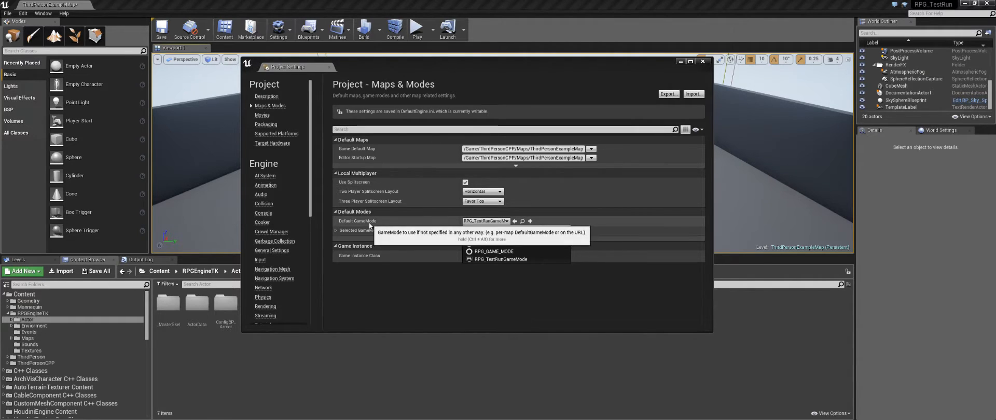
click(486, 221)
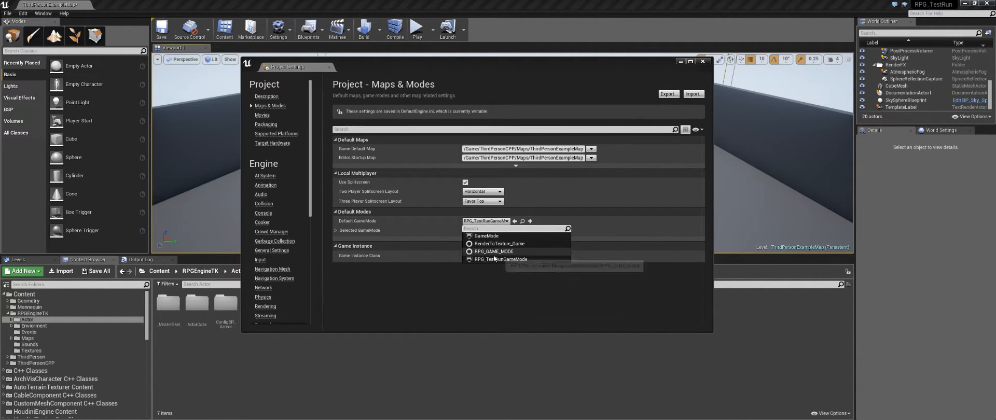
mouse_move(492, 252)
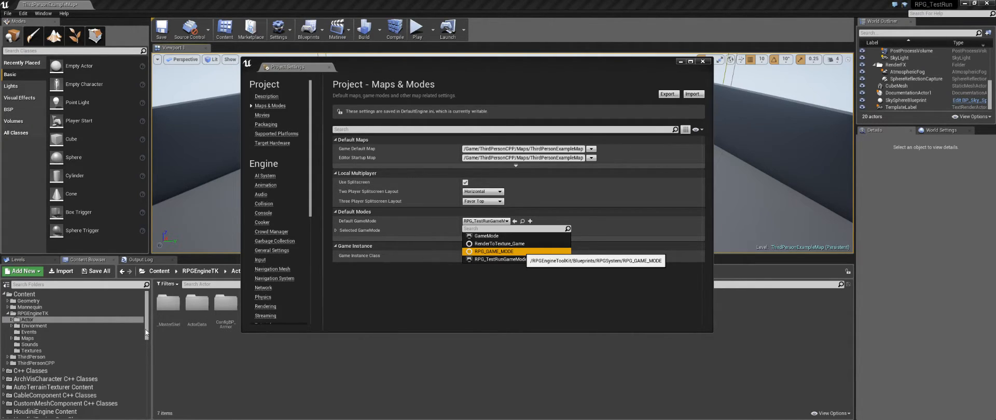
mouse_move(486, 246)
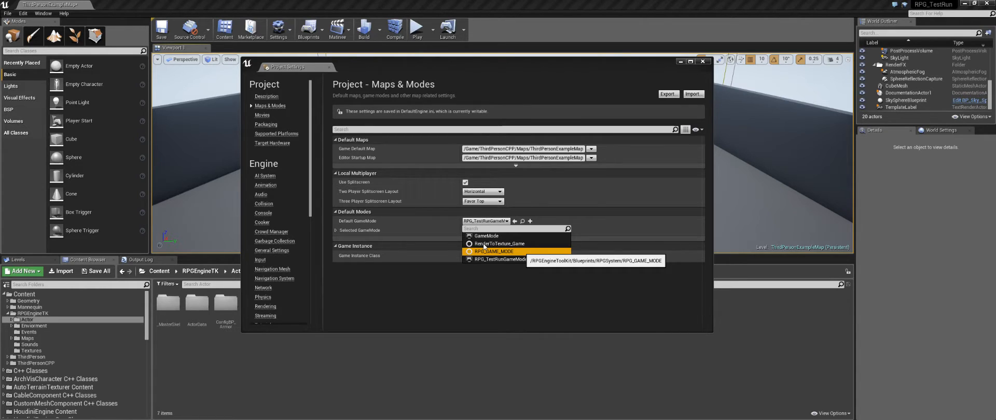
click(493, 252)
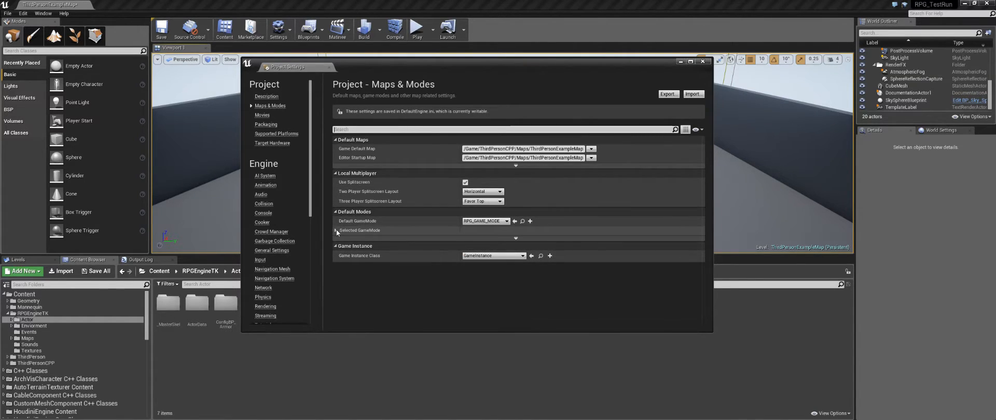
- Check RPG_GAME_MODE's PCHero pawn and PlayHud HUD classes, then close Project Settings
click(336, 230)
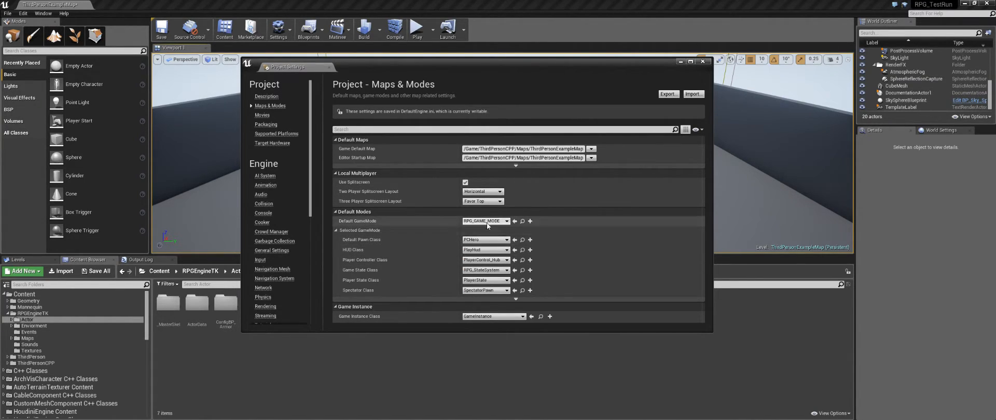
mouse_move(481, 257)
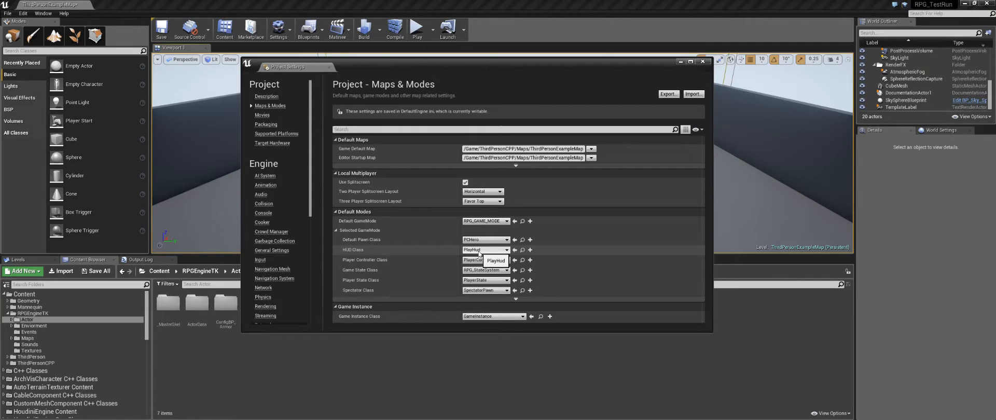
mouse_move(487, 260)
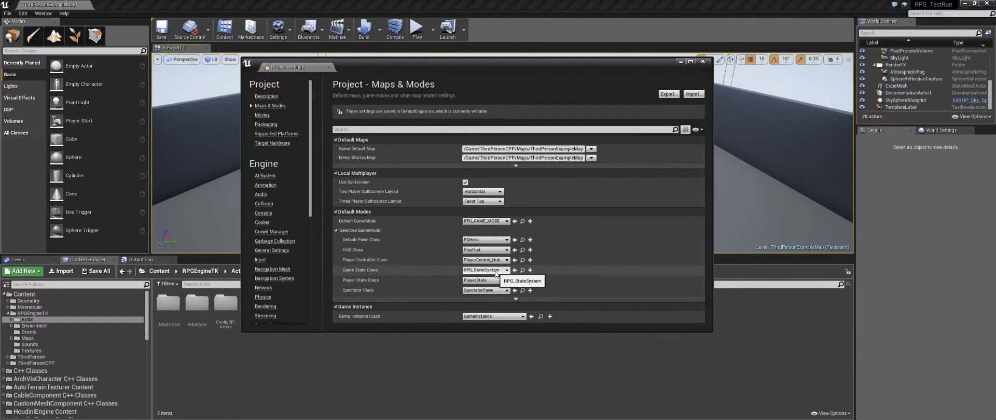
click(703, 60)
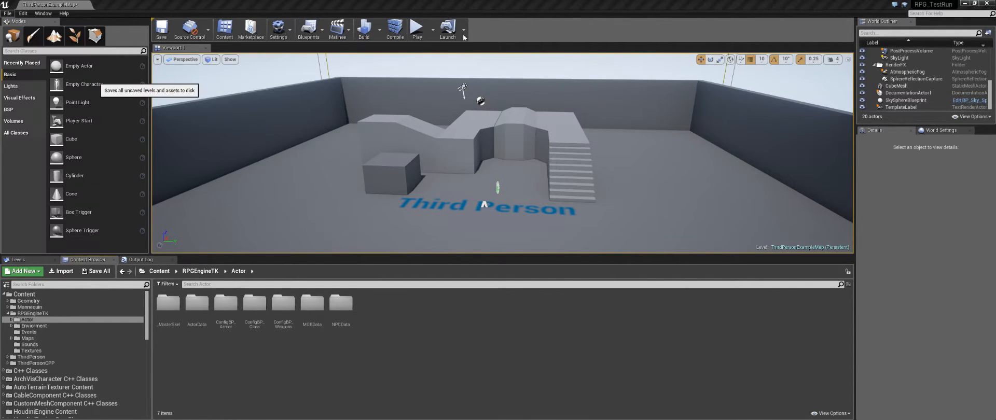
mouse_move(416, 28)
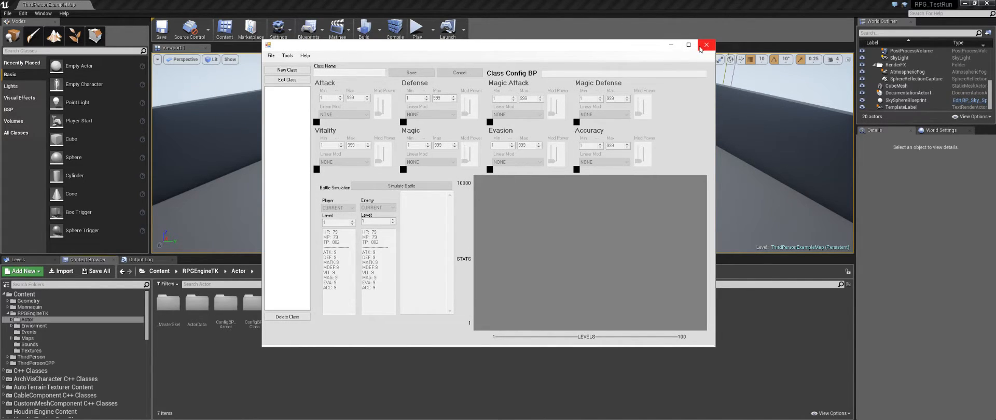
mouse_move(688, 45)
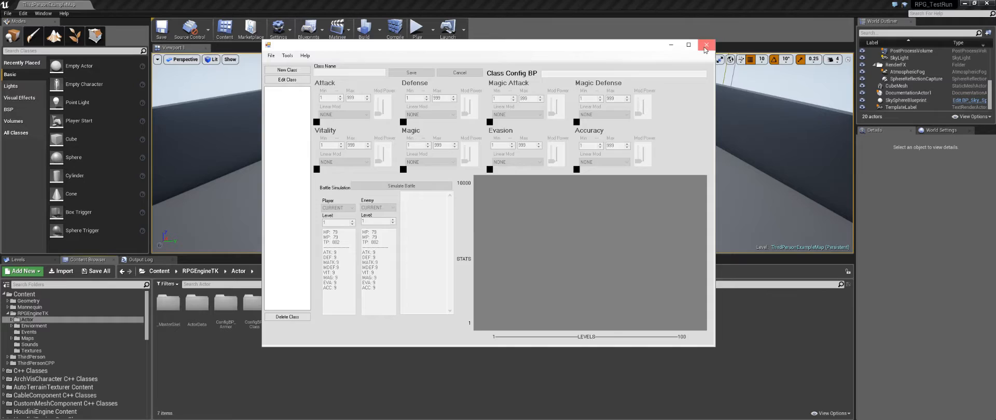
- Close the class editor, then play-test the level until it stops with an errors/warnings notice
click(705, 46)
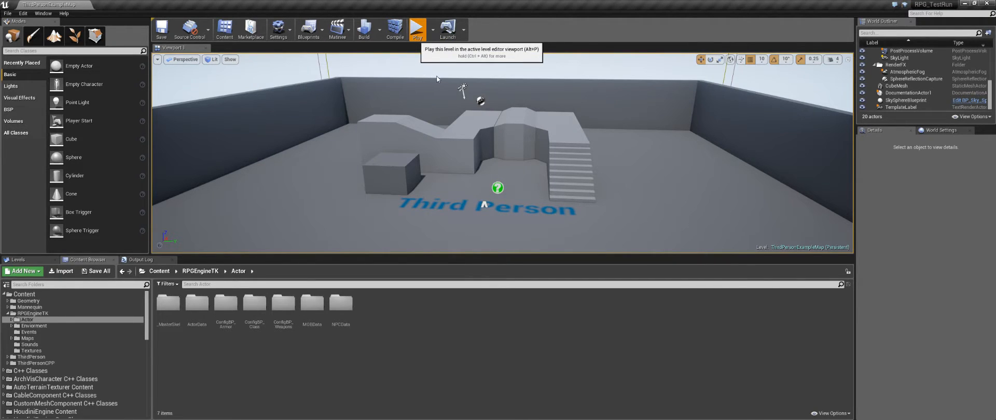
mouse_move(412, 50)
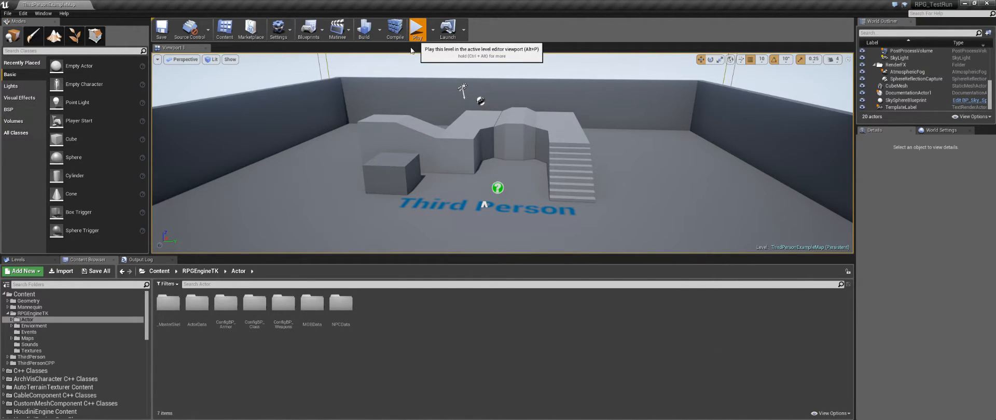
click(418, 28)
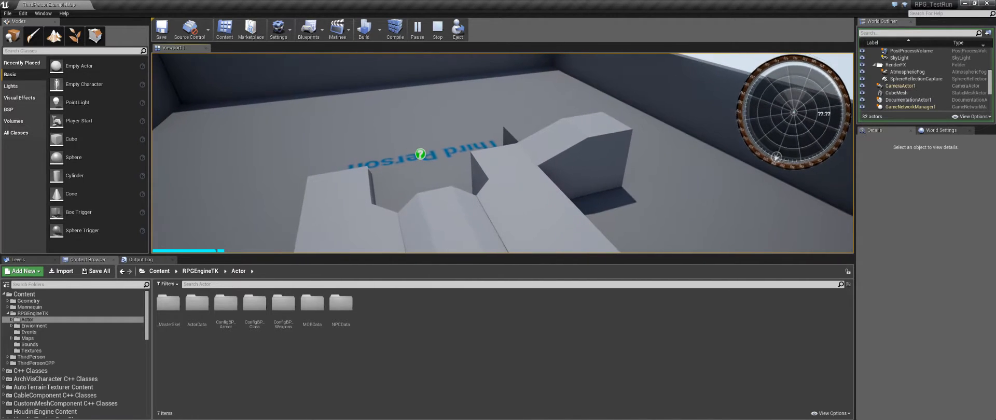
click(393, 28)
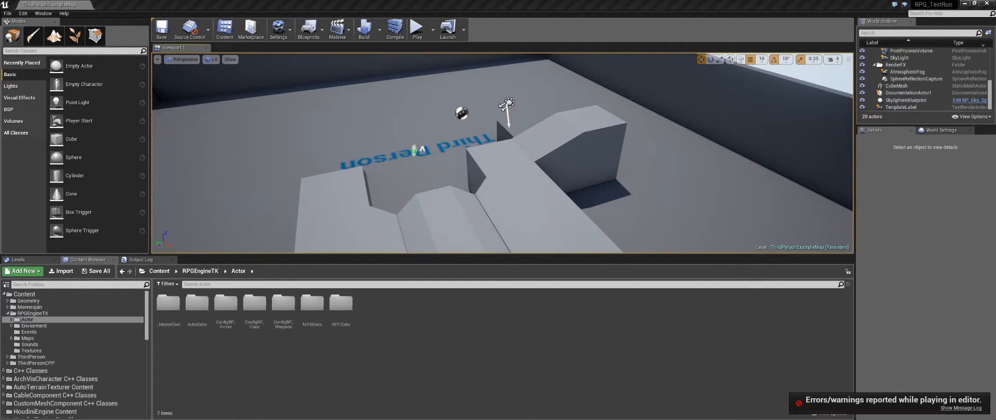
mouse_move(288, 364)
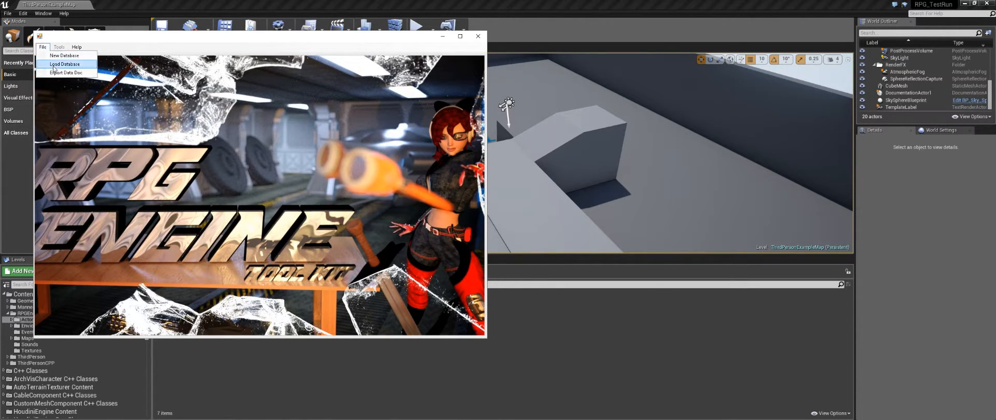
- Load the test project's source database file and show the Tools database sections
click(65, 64)
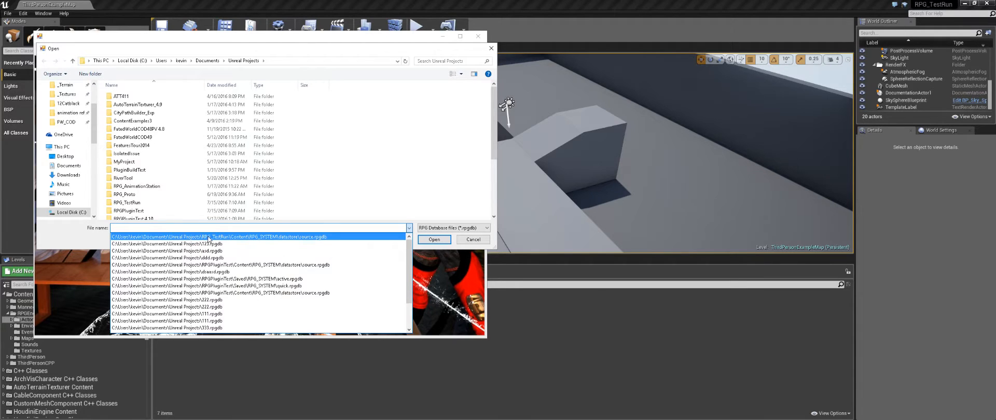
click(433, 239)
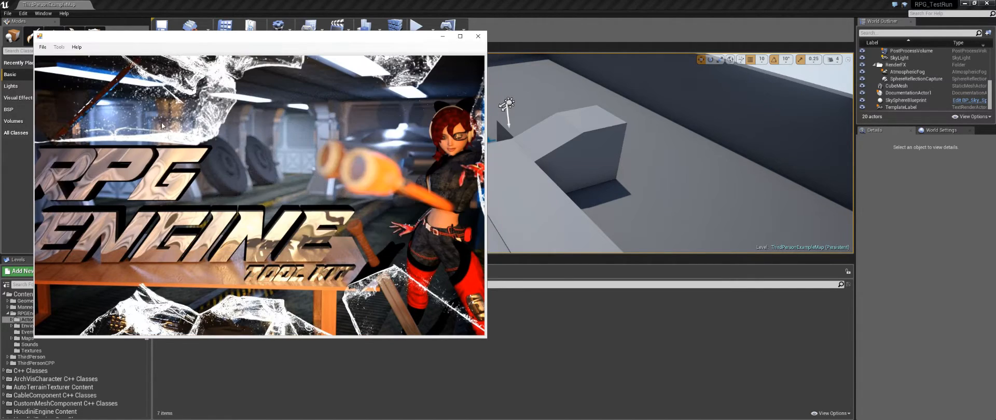
click(58, 48)
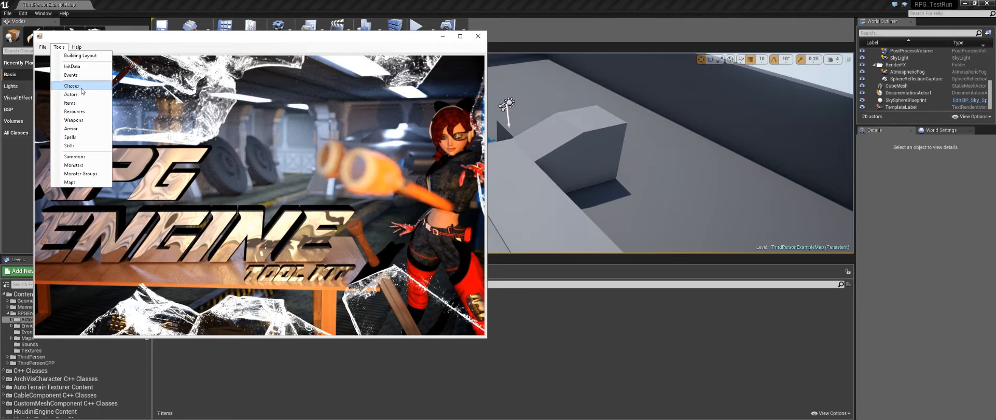
- Create class 'TestClass' with custom stat minimums and run Simulate Battle
click(72, 85)
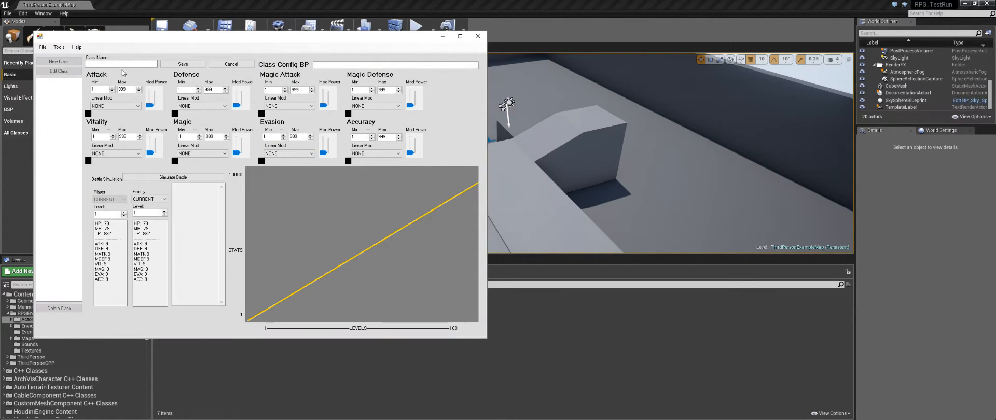
click(121, 63)
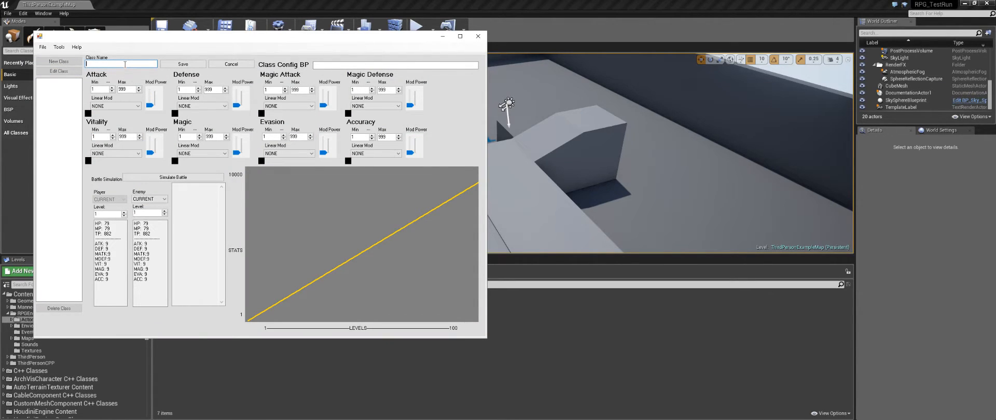
text(TestClass)
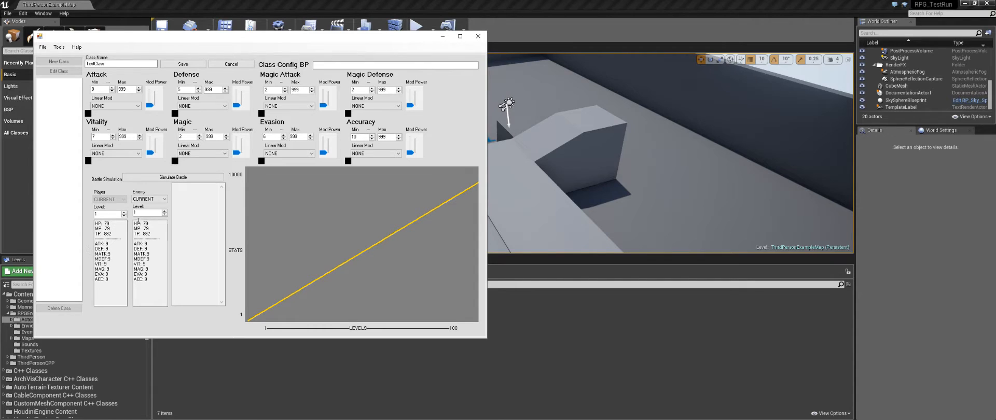
click(172, 177)
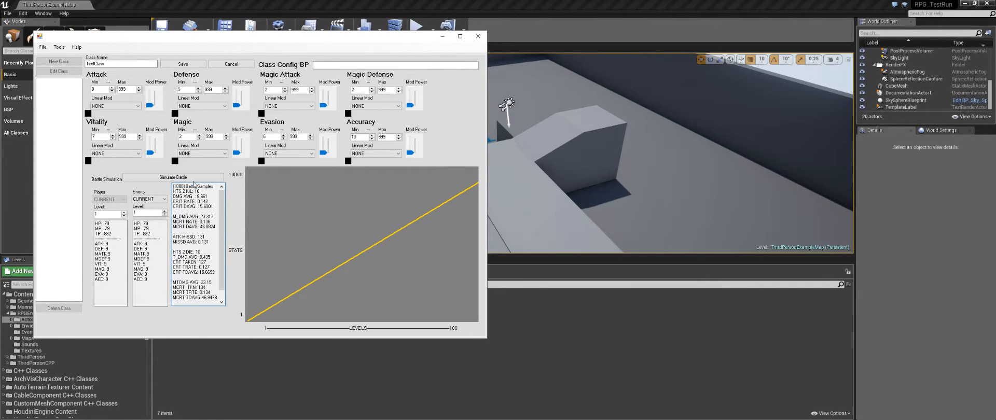
click(394, 65)
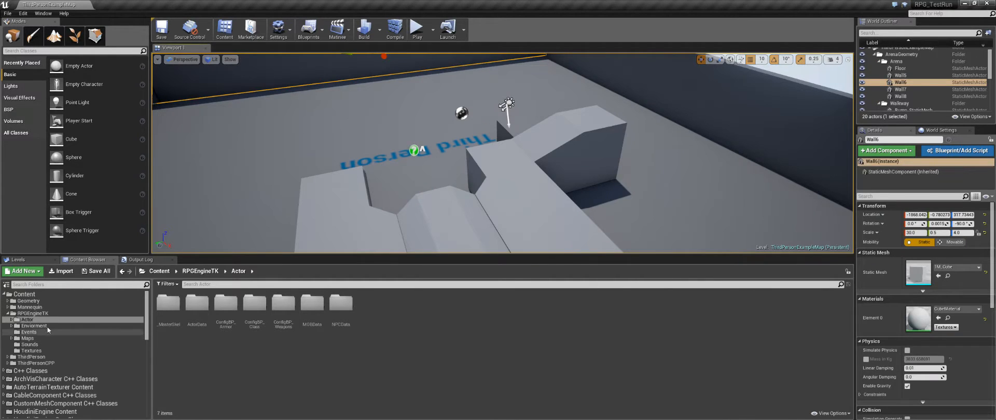
- Browse Actor > ActorData > ConfigBP_Class and open the FireSprite class blueprint
click(22, 319)
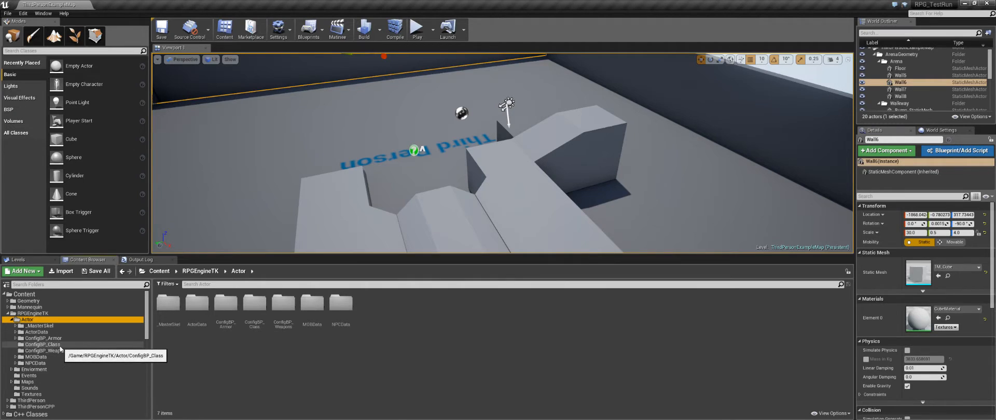
mouse_move(34, 357)
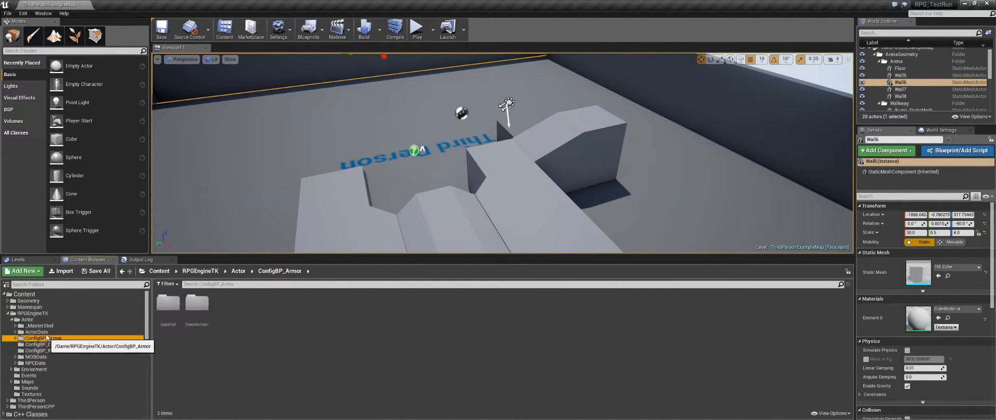
click(36, 333)
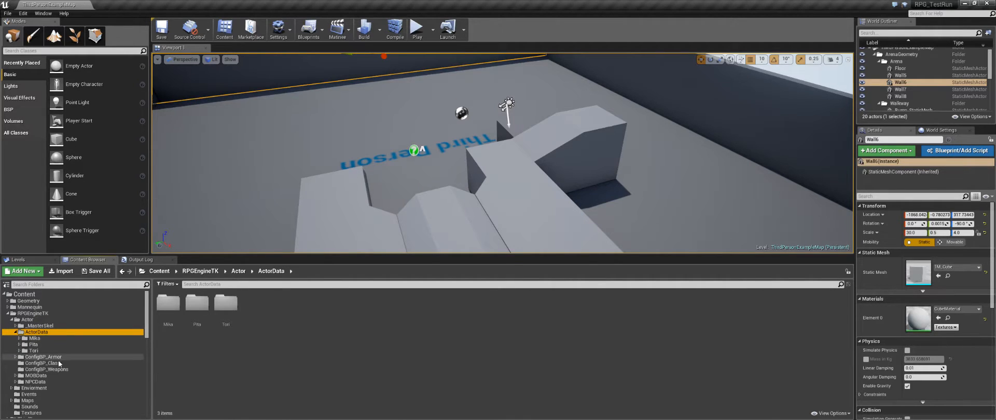
click(42, 363)
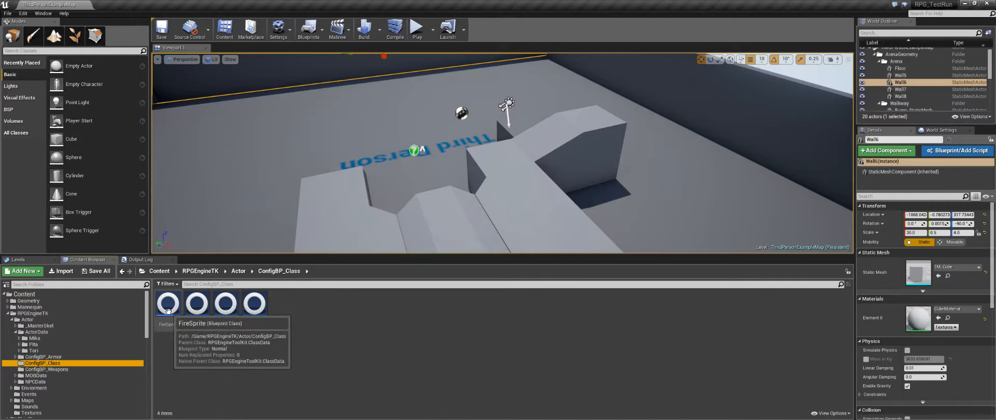
click(196, 303)
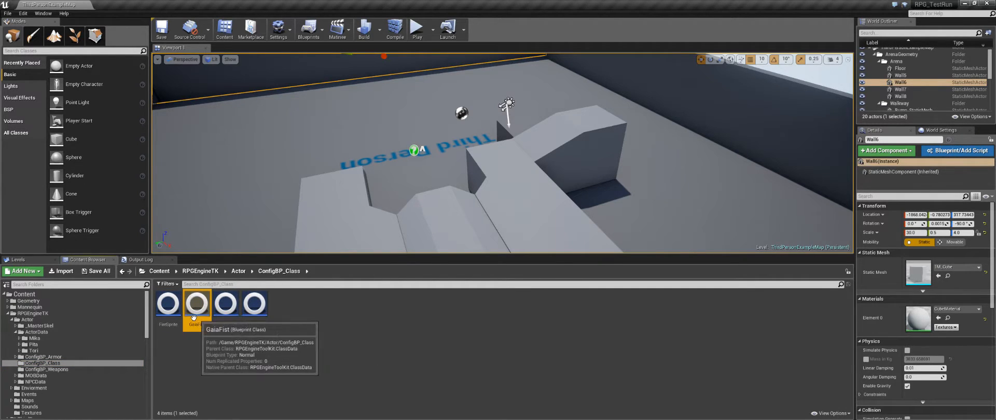
click(168, 303)
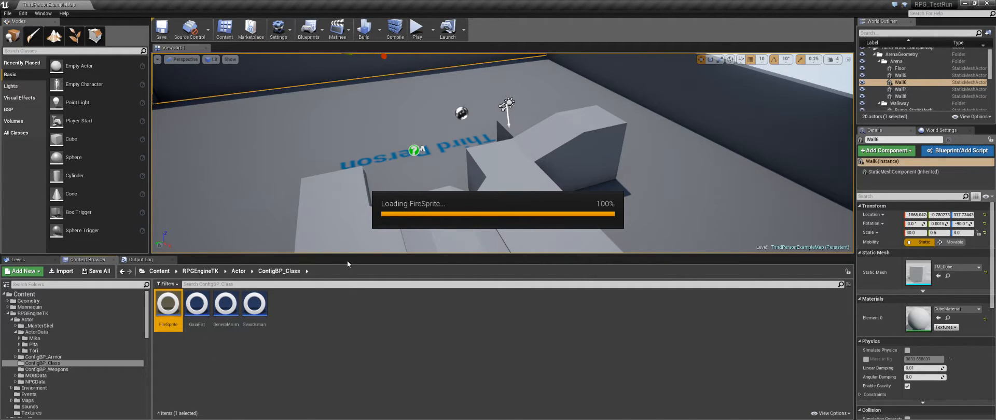
double_click(167, 303)
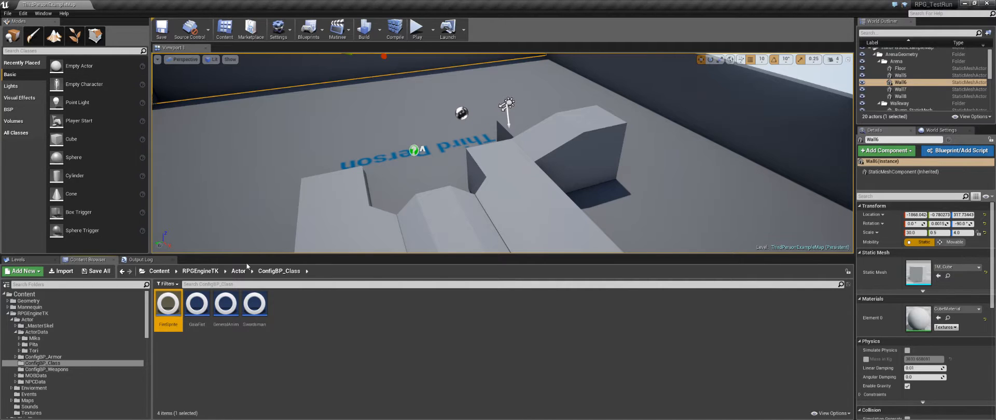
- Select the GaiaFist blueprint and bring up its context menu to copy its reference
click(187, 345)
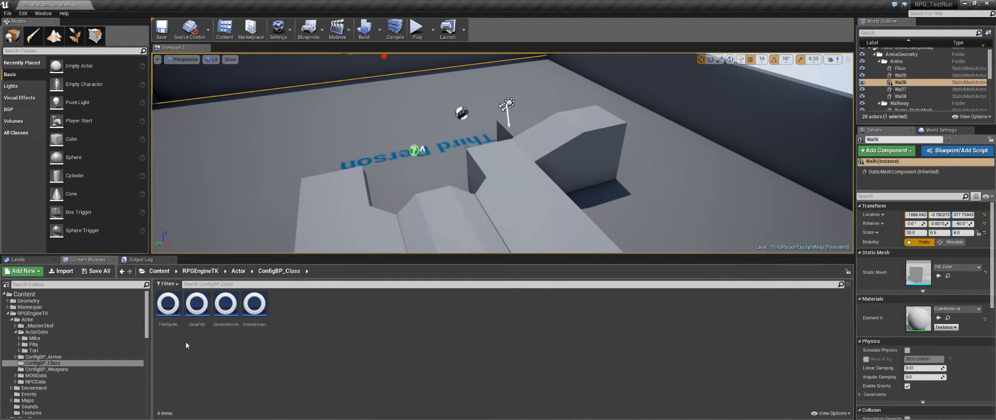
mouse_move(254, 304)
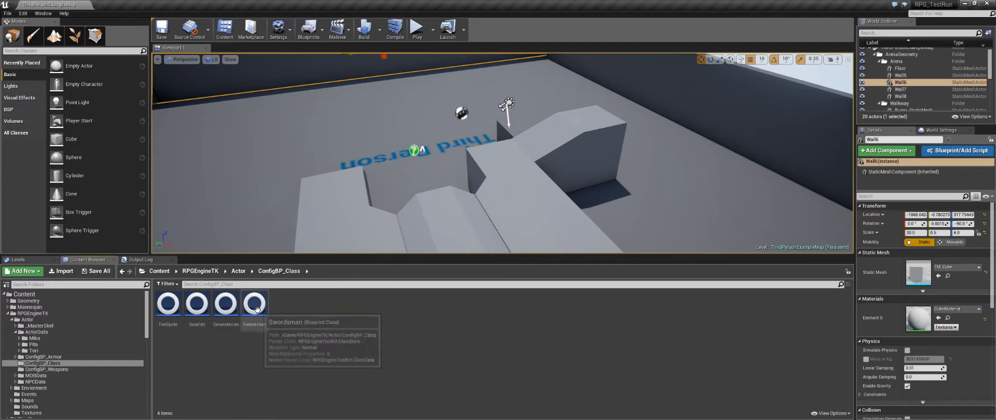
click(196, 303)
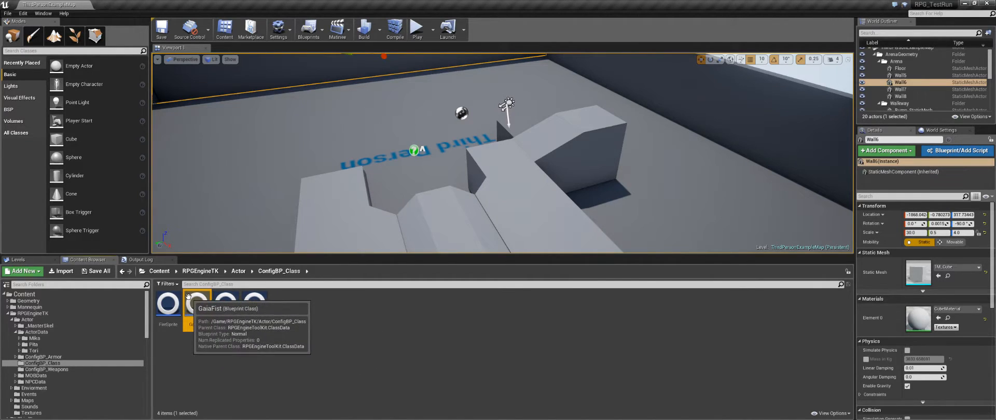
right_click(197, 303)
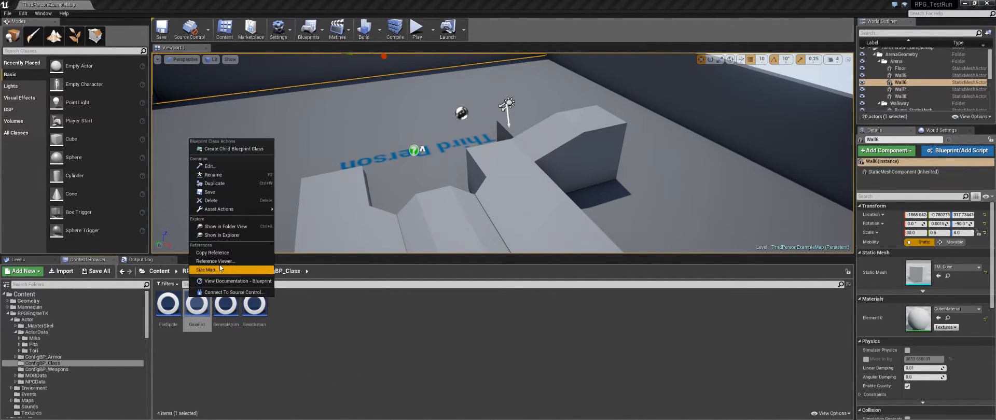
mouse_move(212, 253)
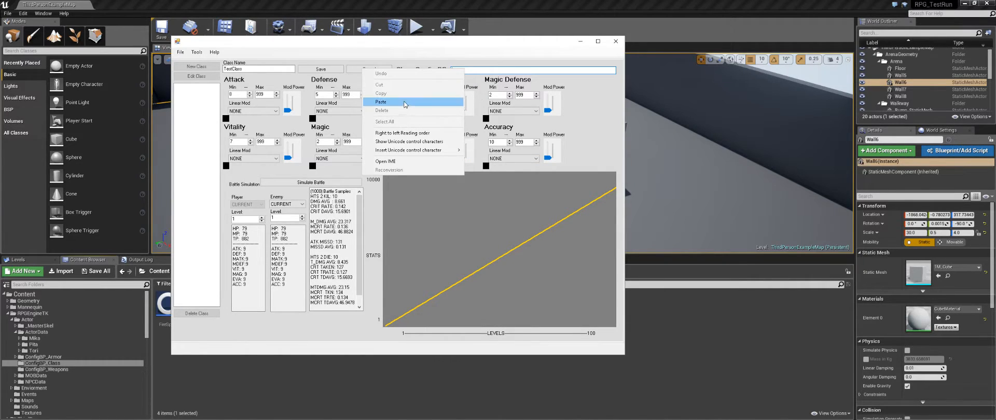
- Paste the GaiaFist reference as TestClass's Class Config BP, trimmed to GaiaFist_C, and save
click(380, 102)
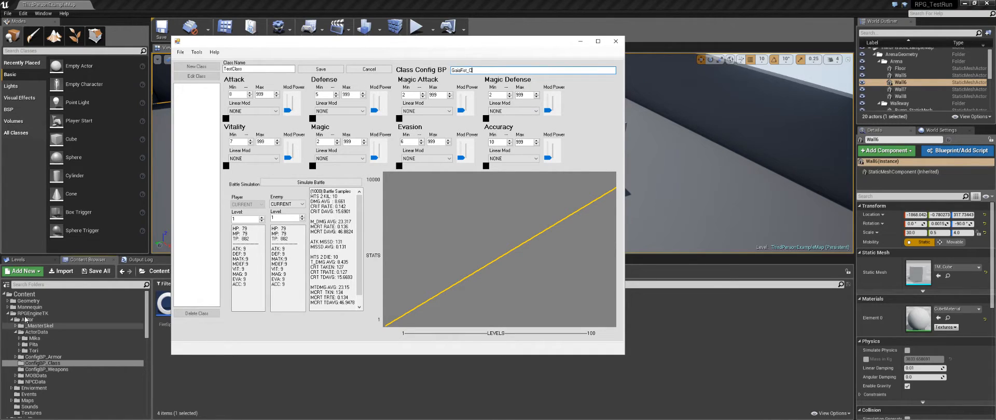
mouse_move(28, 314)
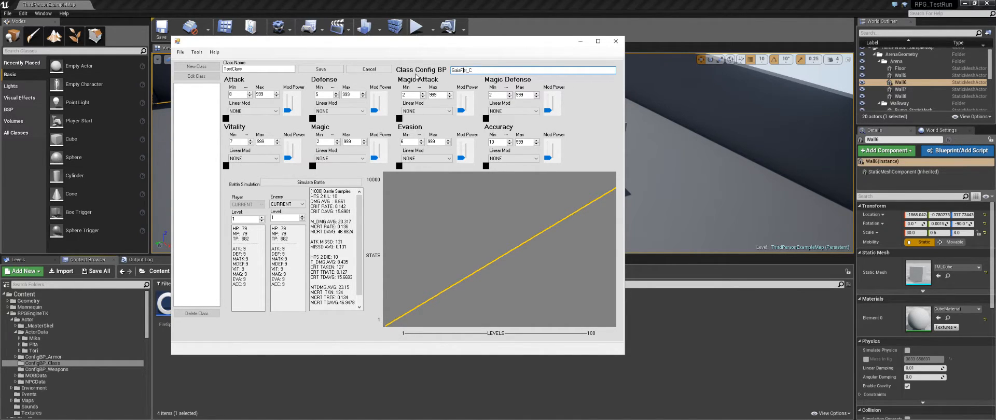
click(196, 66)
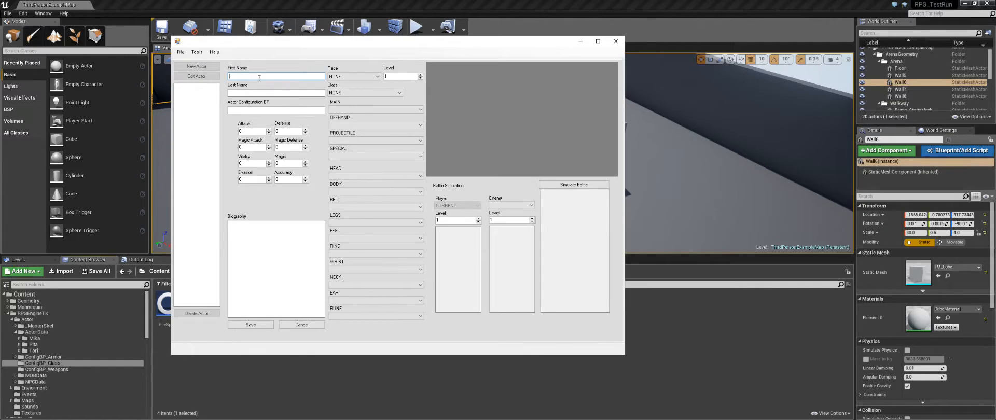
- Enter 'Test' as the new actor's first name, then return to the engine editor
text(Test)
click(277, 93)
text(Gu)
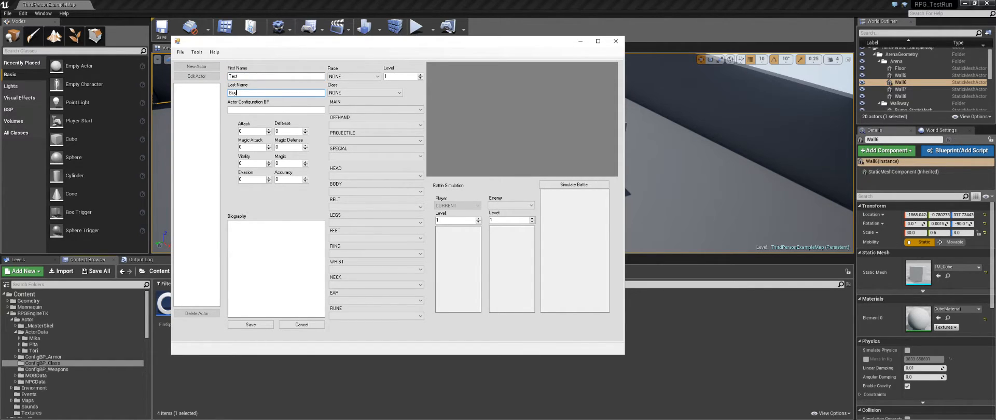
click(276, 110)
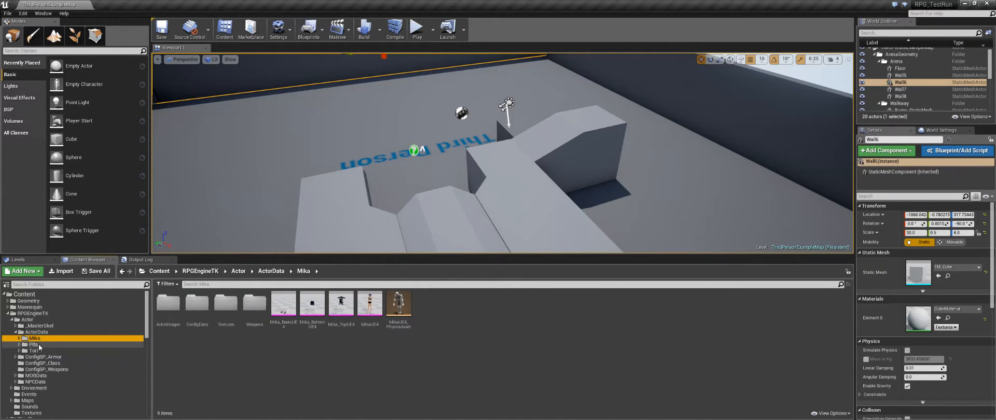
- Open the ToriConfig blueprint and check its mesh list, dialogue image and party page icon
click(33, 351)
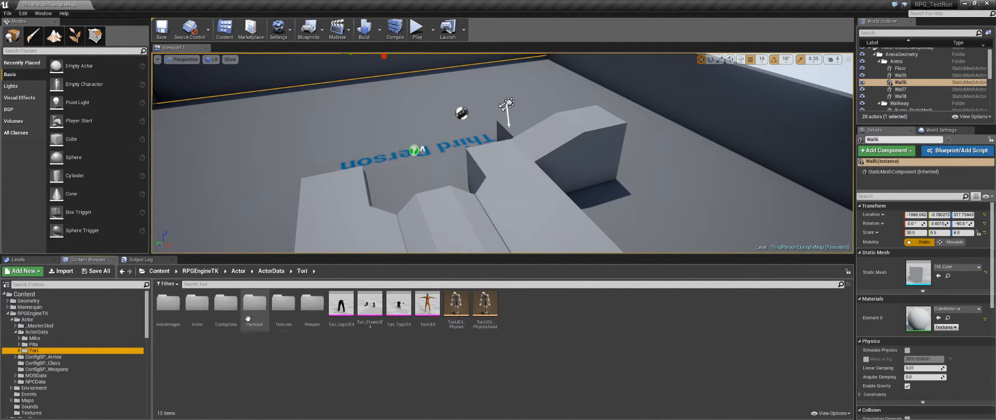
double_click(226, 303)
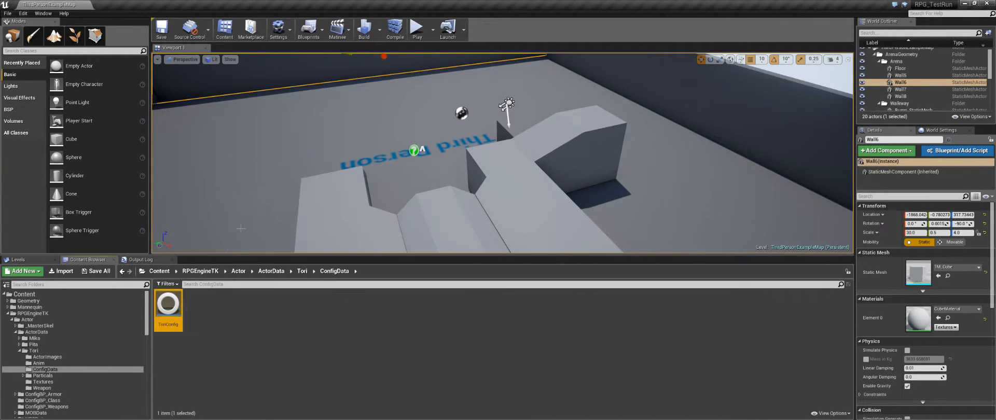
double_click(168, 303)
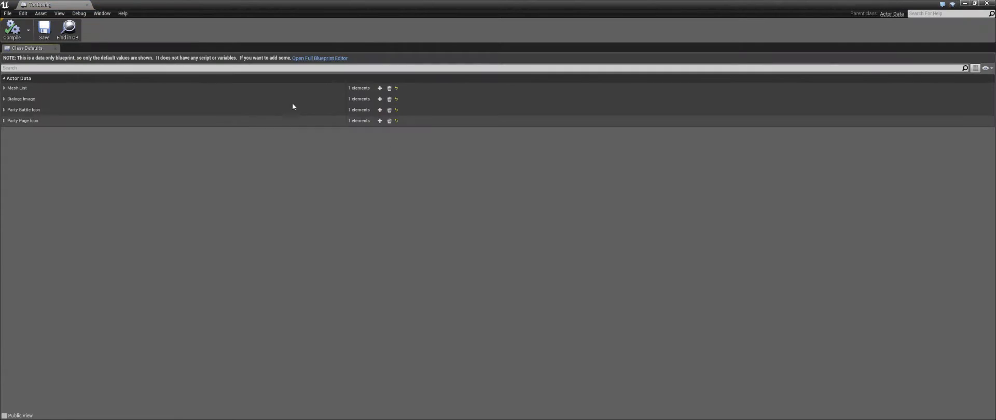
click(4, 87)
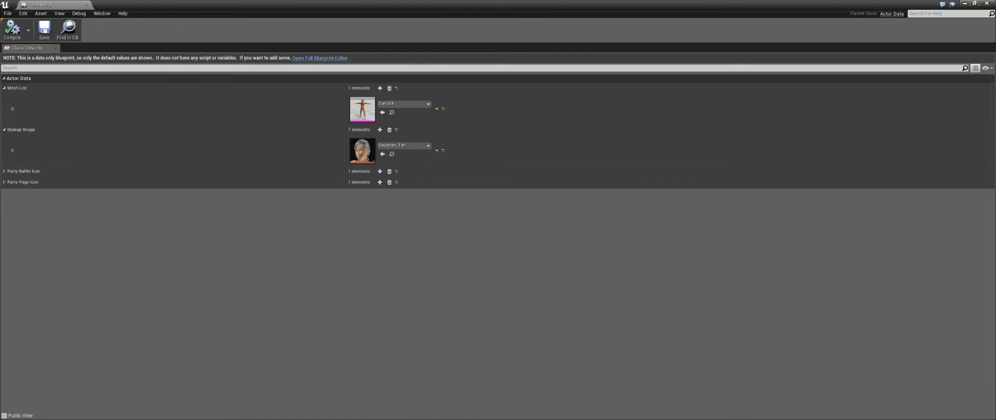
click(4, 170)
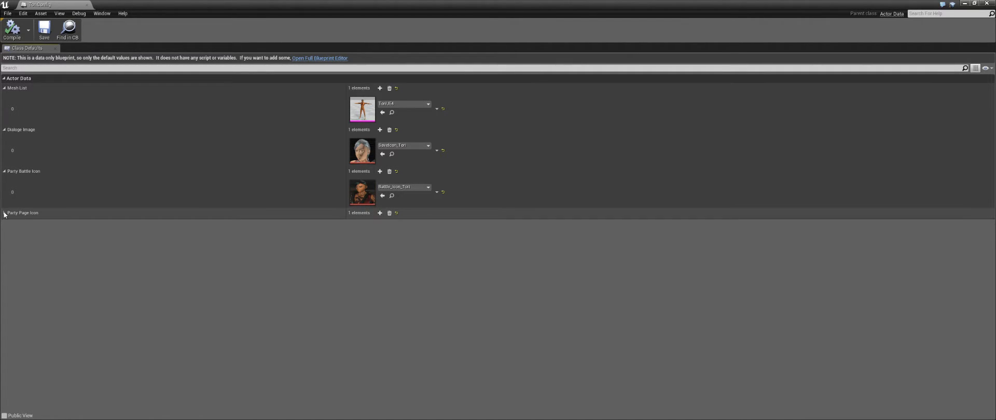
click(5, 212)
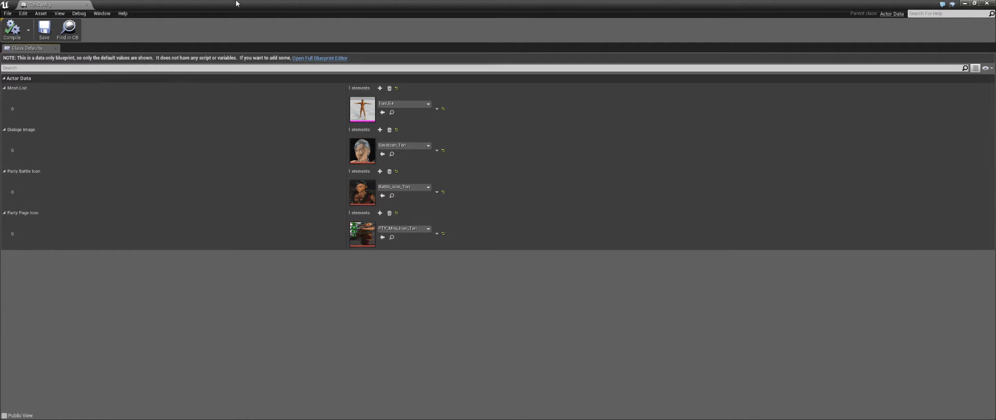
mouse_move(44, 28)
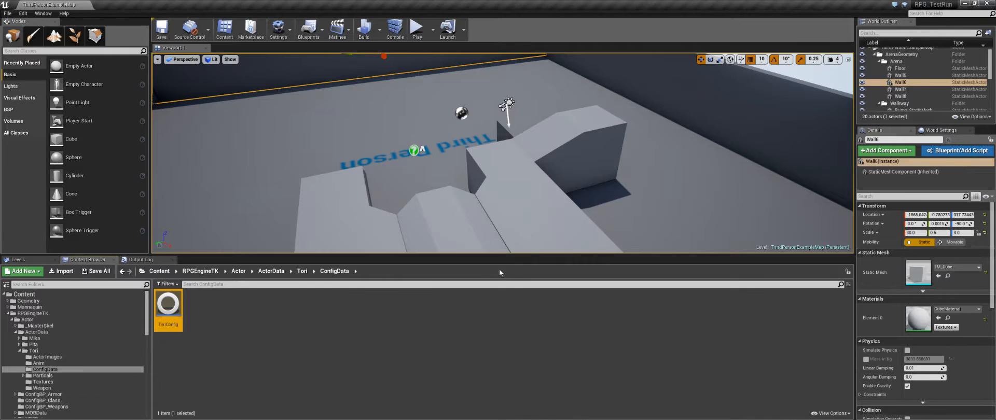
- Create and save actor Test Guy as Human Male with TestClass and a placeholder biography
double_click(168, 303)
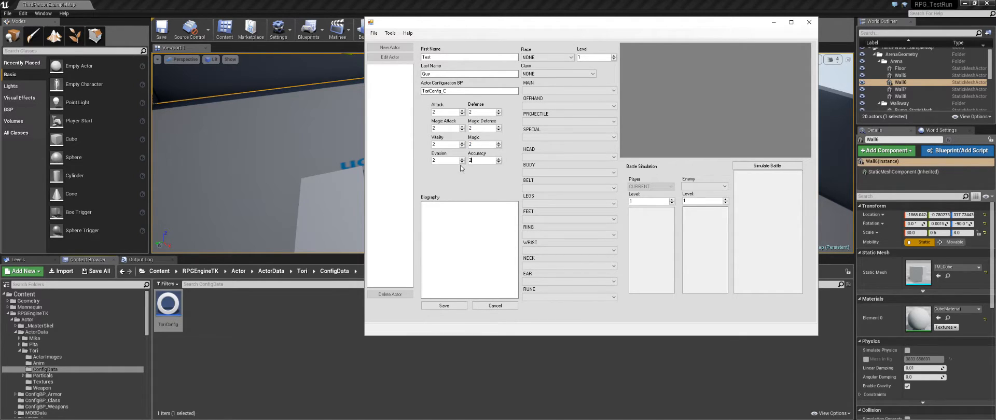
click(546, 57)
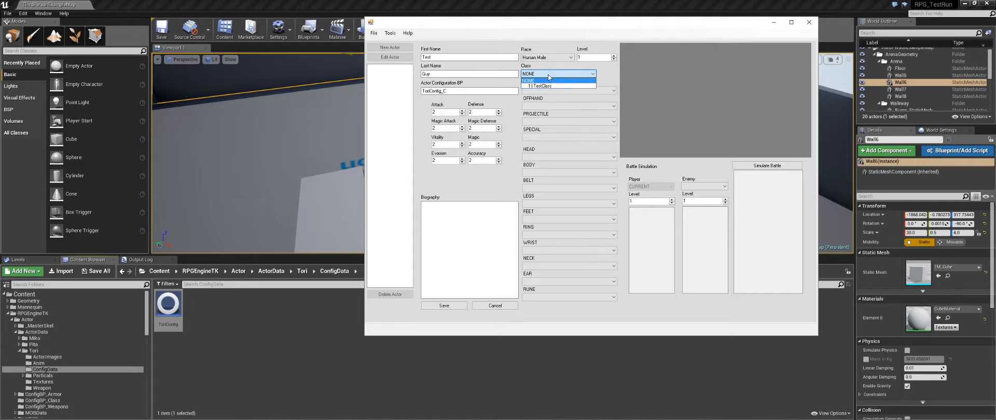
click(540, 85)
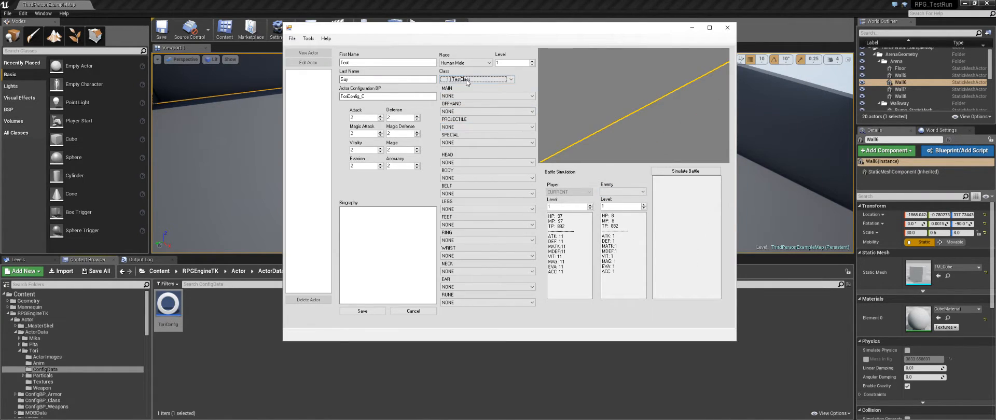
click(487, 96)
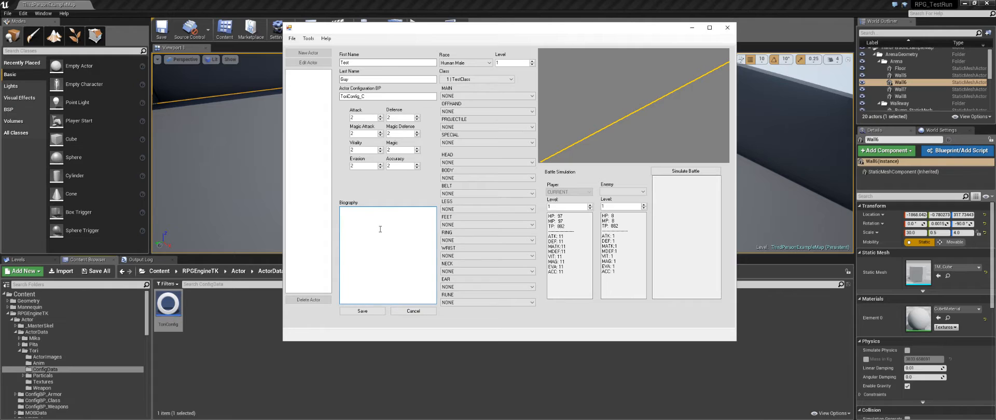
text(asdasdasd)
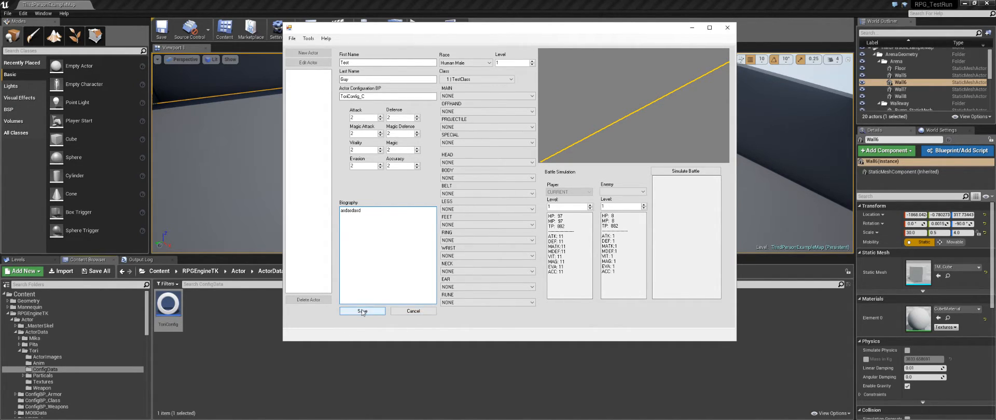
click(362, 312)
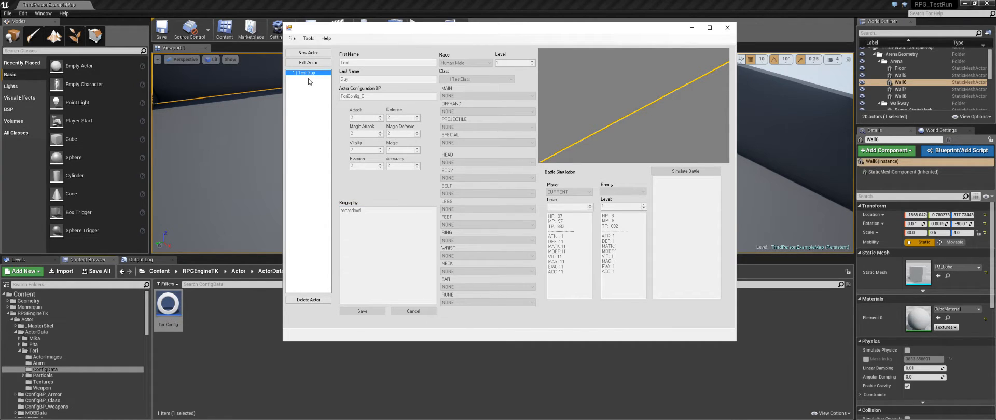
mouse_move(374, 145)
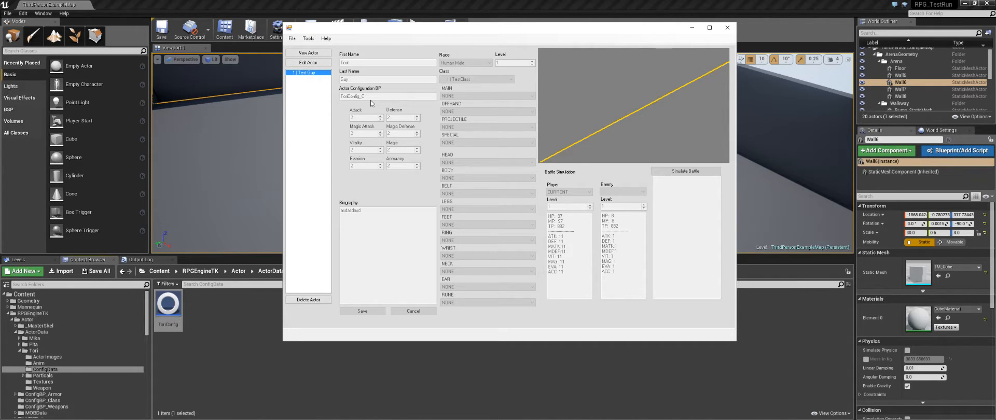
mouse_move(513, 66)
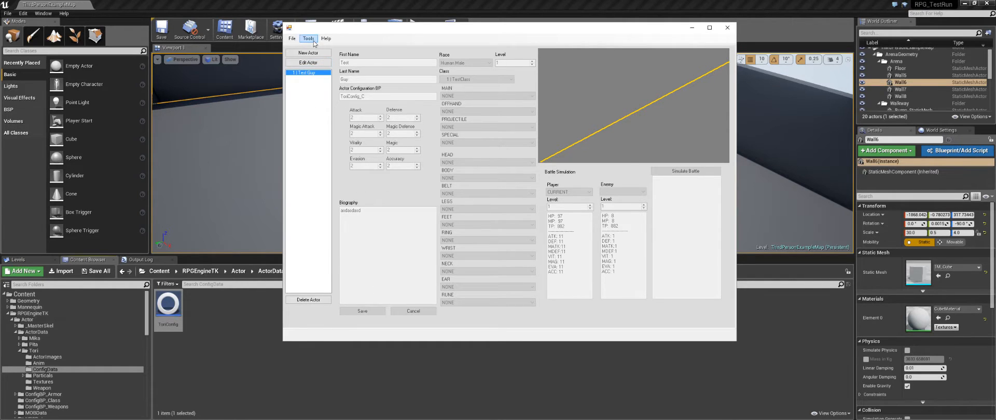
click(308, 38)
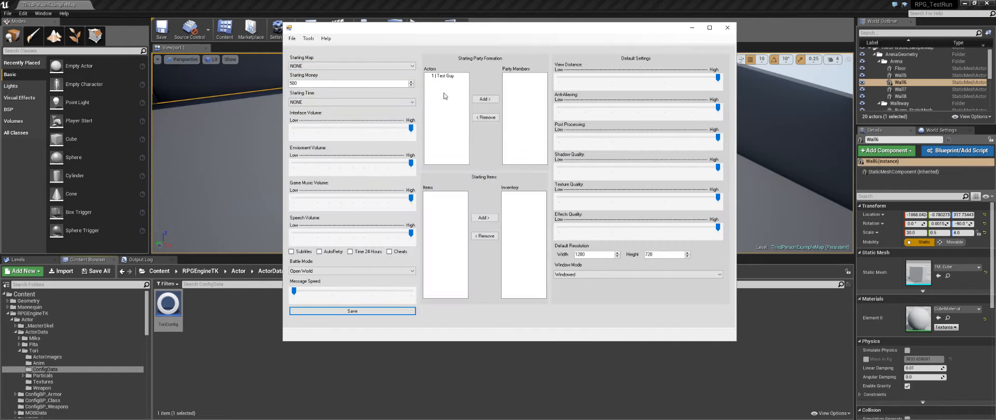
- Add Test Guy to the starting Party Members and save the game settings
click(485, 99)
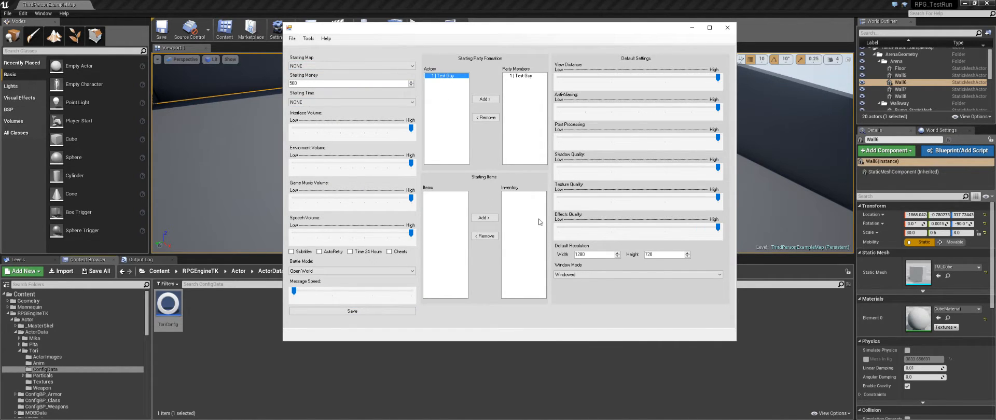
mouse_move(450, 253)
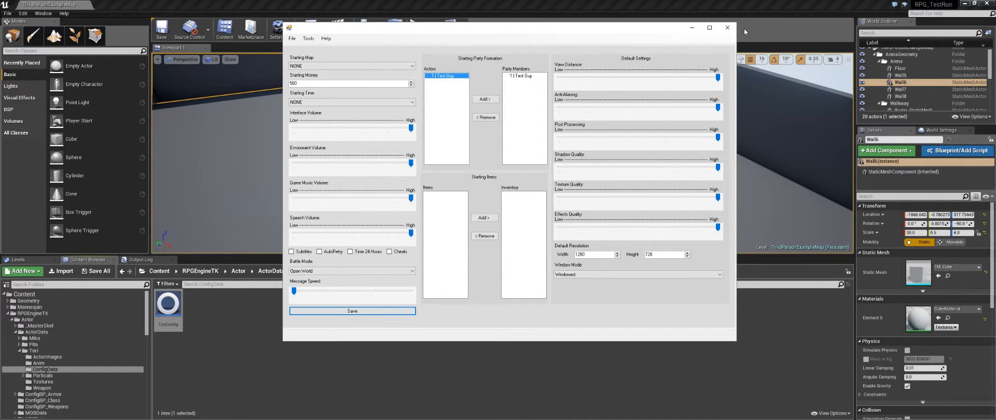
click(728, 28)
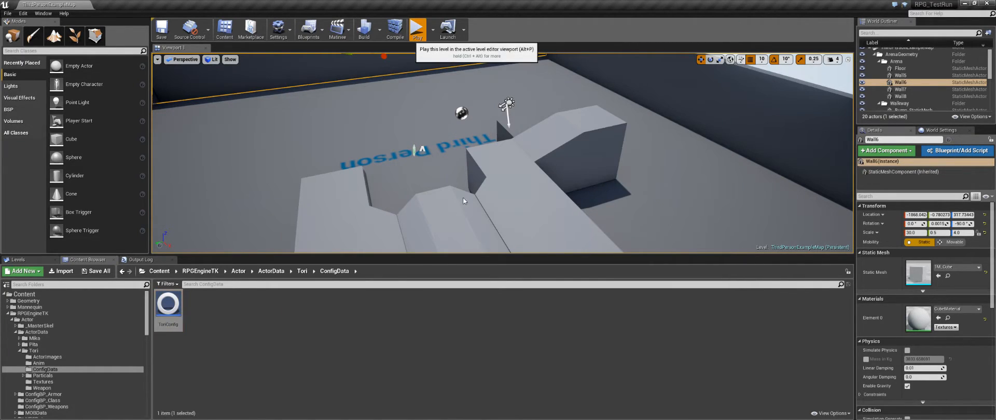
- Play-test the level briefly, stop it, then start playing again
click(417, 29)
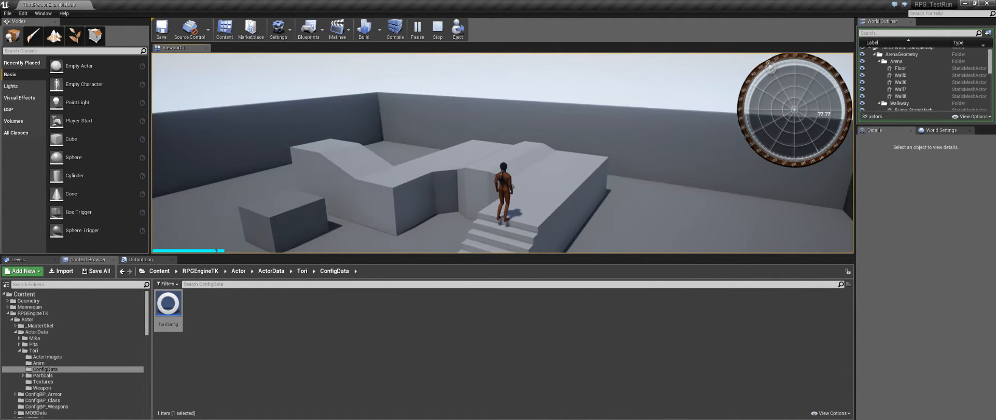
click(437, 28)
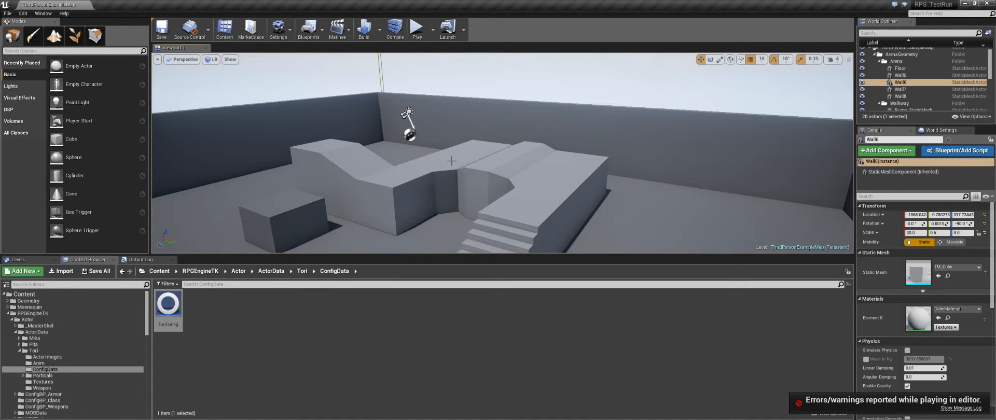
mouse_move(417, 27)
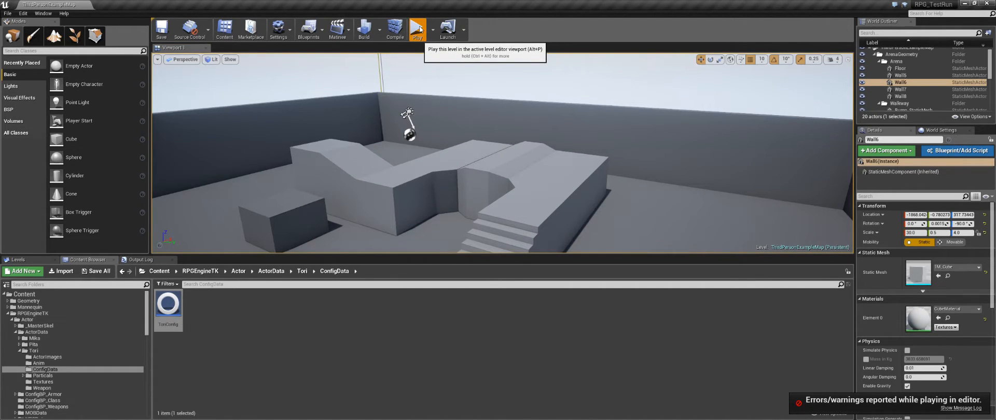
click(417, 28)
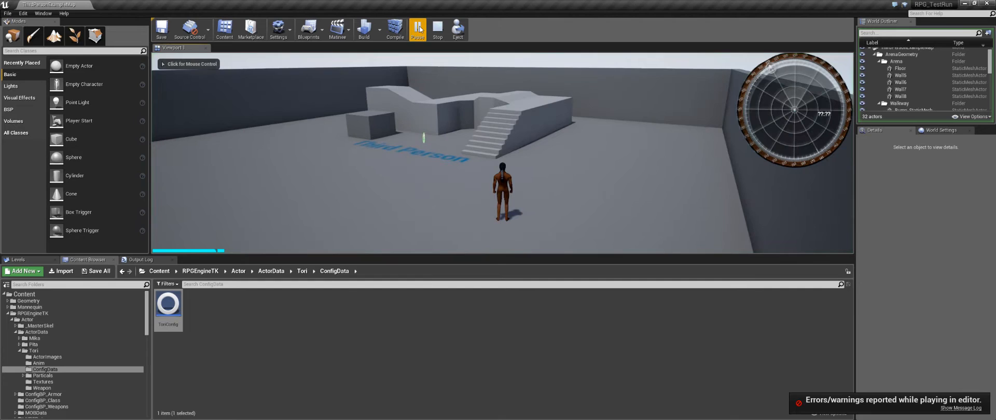
click(962, 409)
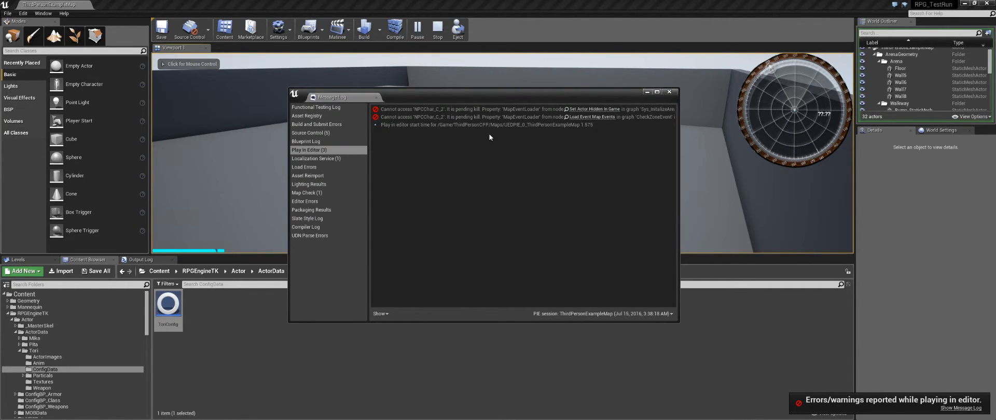
mouse_move(523, 111)
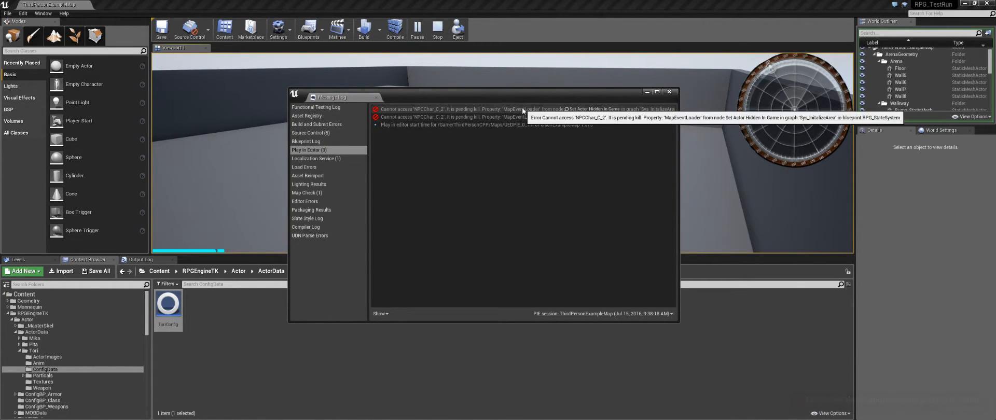
click(521, 108)
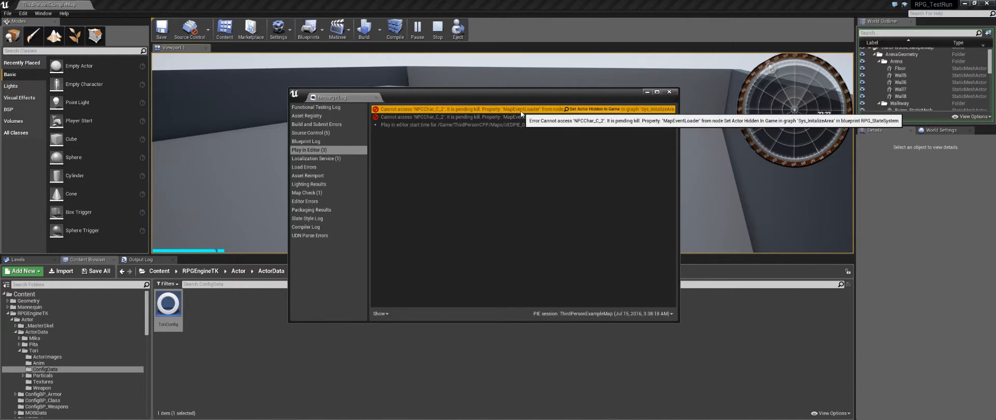
mouse_move(627, 117)
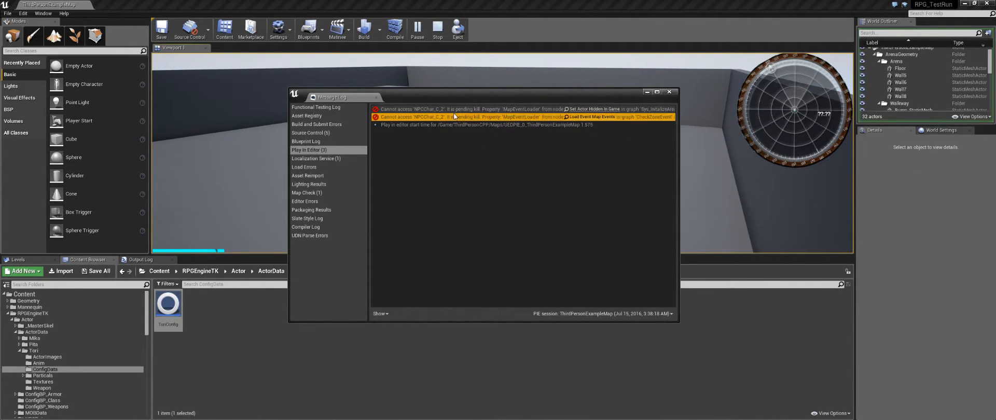
mouse_move(470, 117)
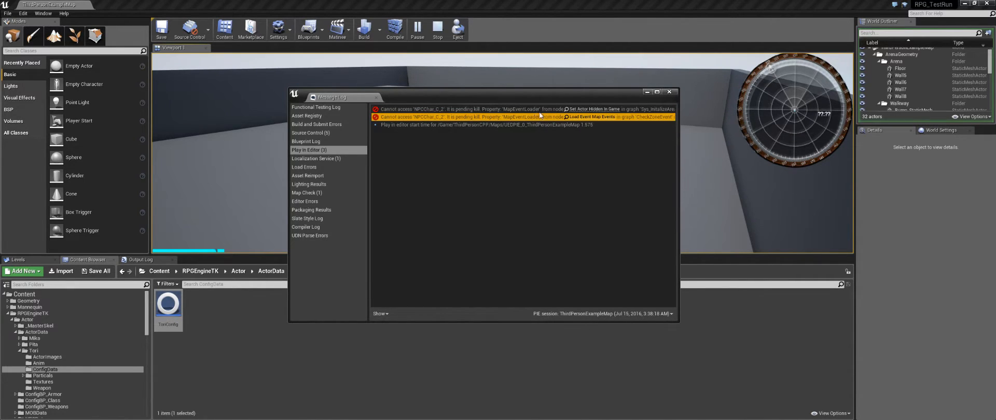
mouse_move(543, 117)
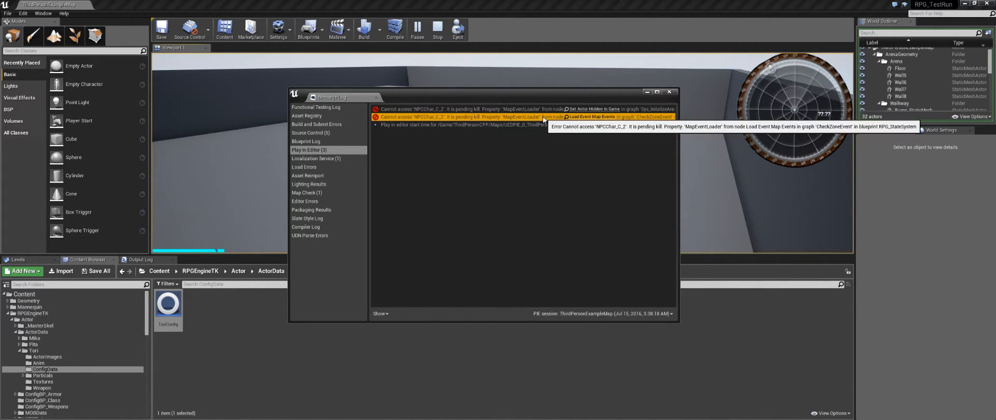
mouse_move(653, 116)
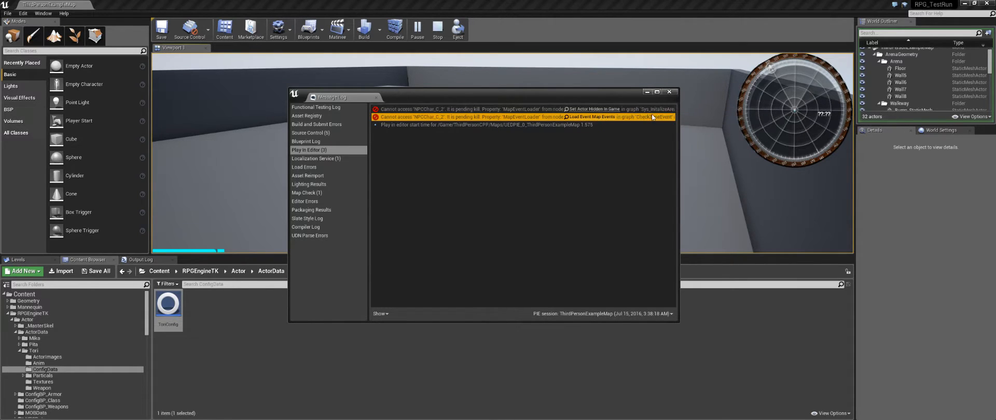
click(669, 93)
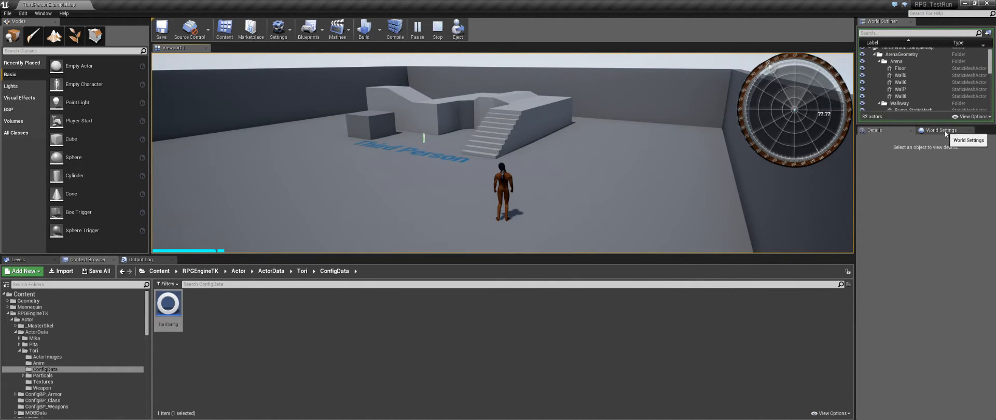
- Set the level's Kill Z to -1000.0 and run a quick play test
click(945, 130)
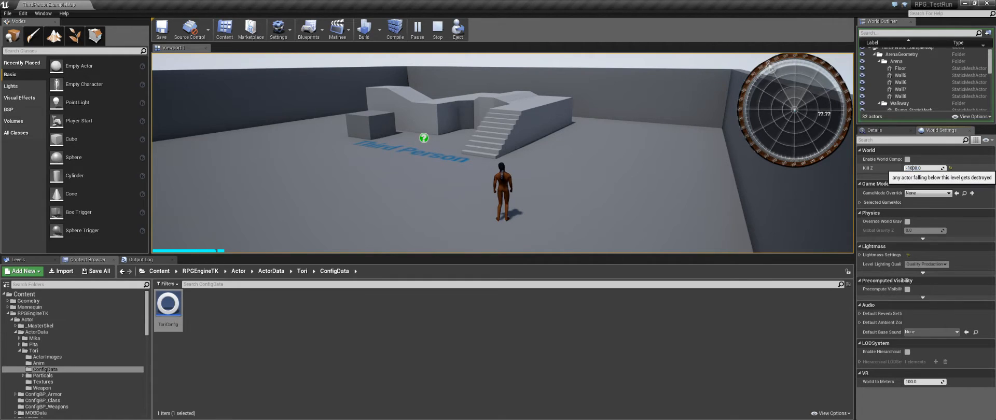
mouse_move(917, 188)
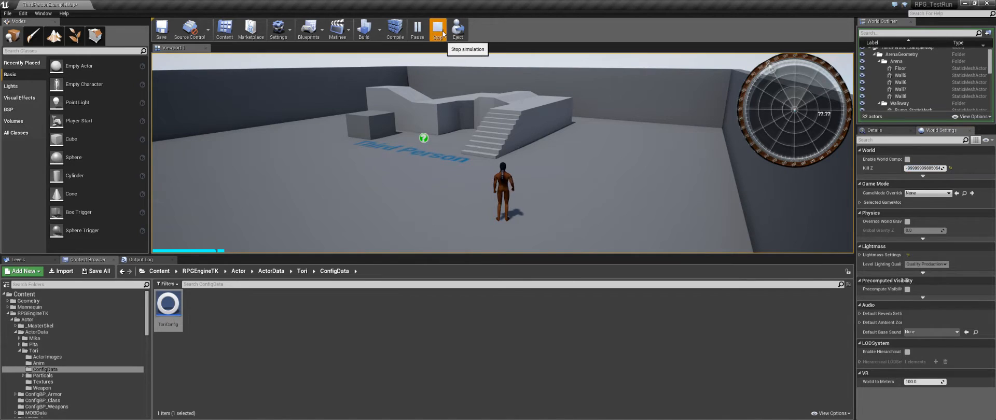
click(438, 28)
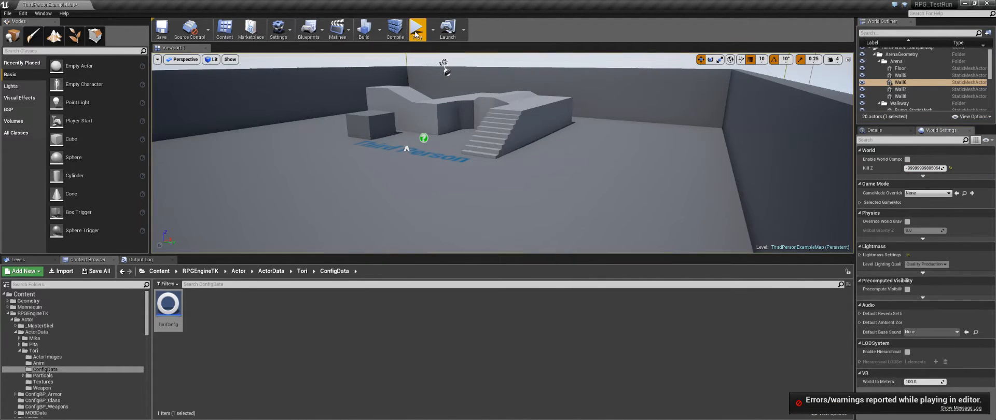
click(417, 28)
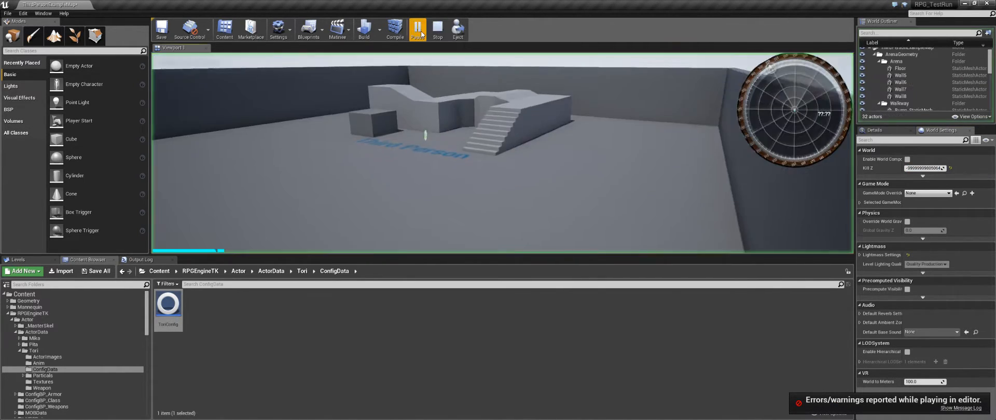
click(417, 28)
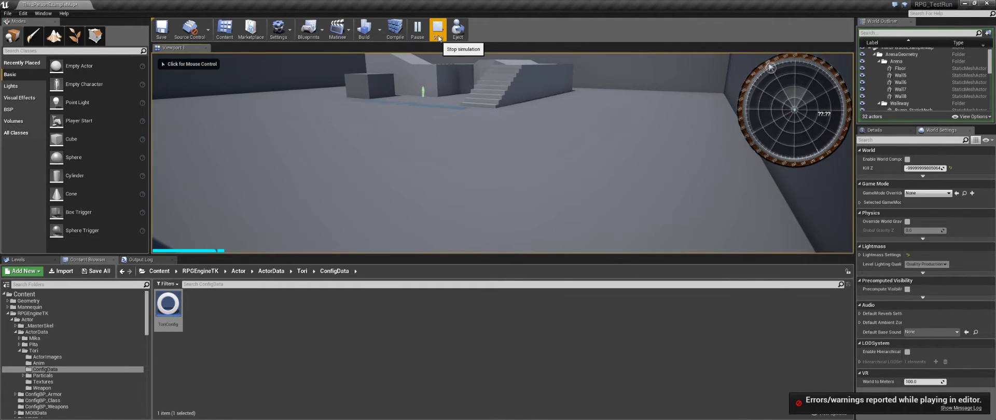
click(438, 28)
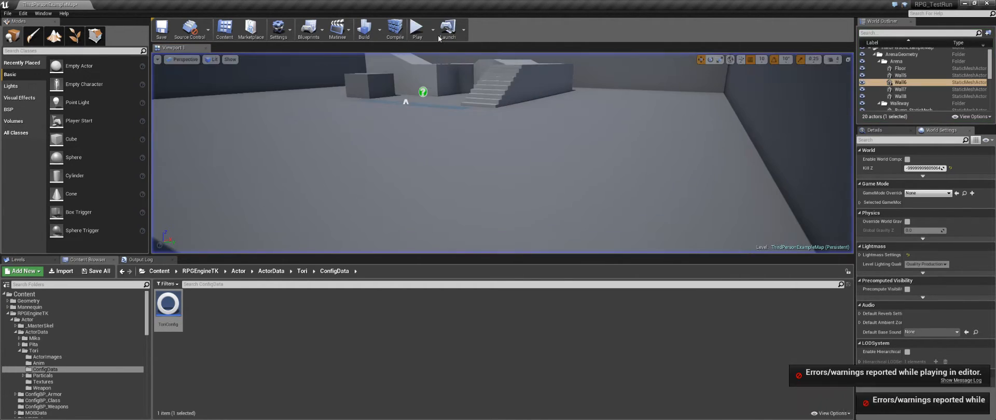
mouse_move(418, 28)
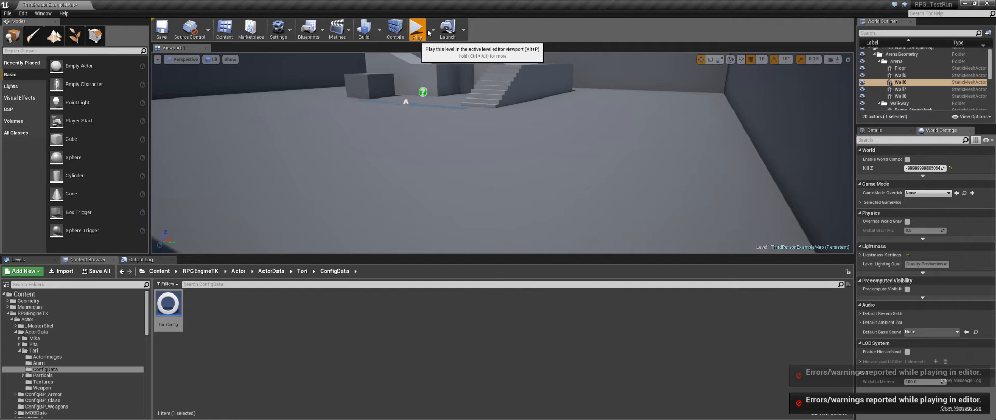
- Run two more short play tests of the level with the new Kill Z
click(417, 28)
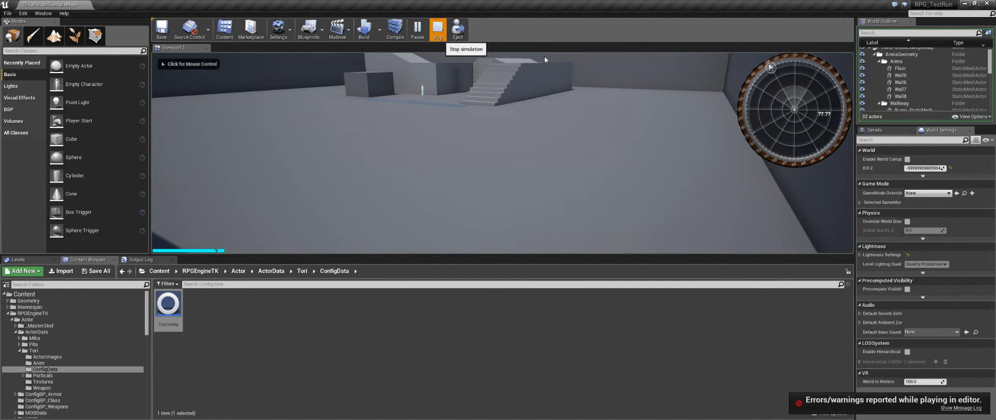
click(438, 29)
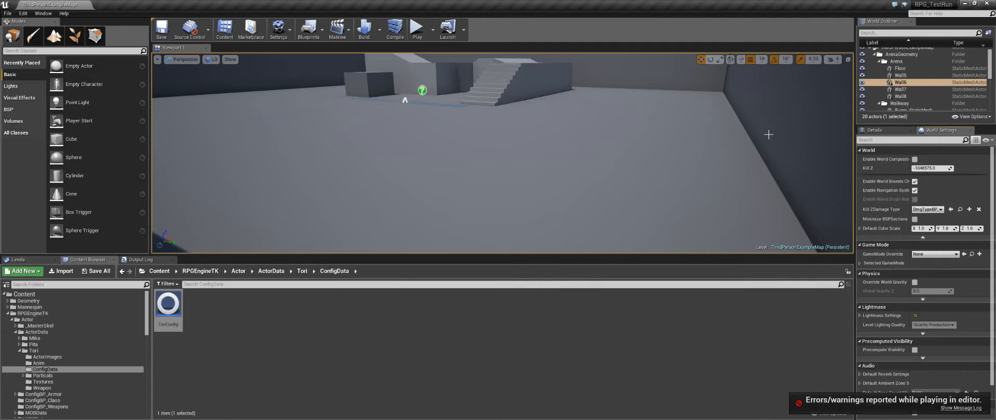
click(417, 26)
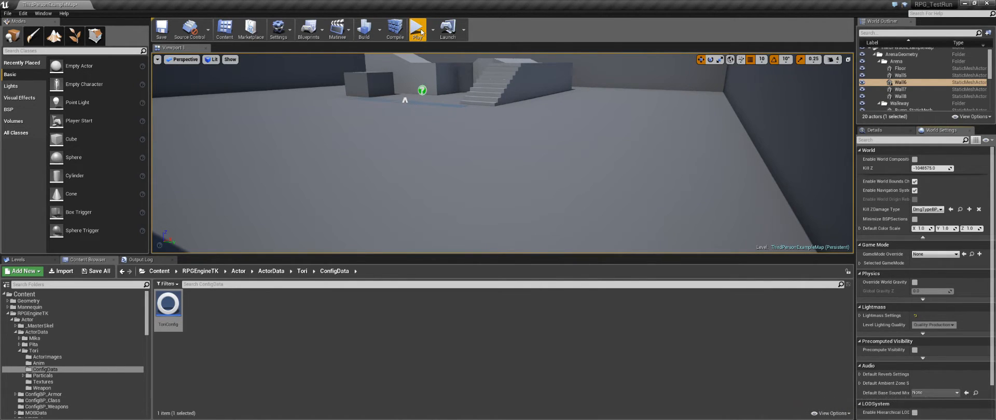
click(418, 28)
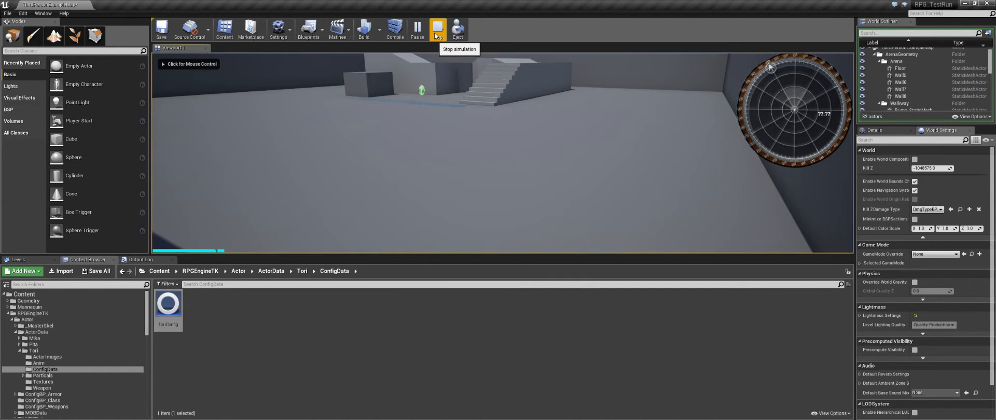
click(437, 29)
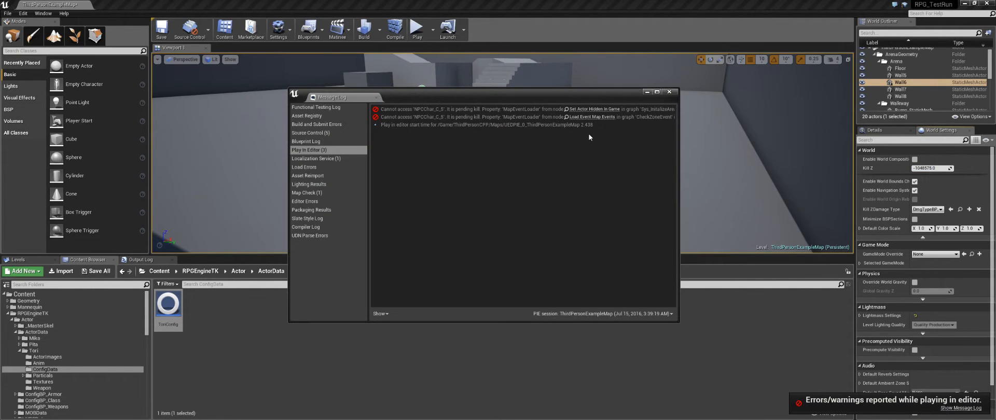
- Close the error log, set Kill Z Damage Type to None, and play-test again
click(669, 92)
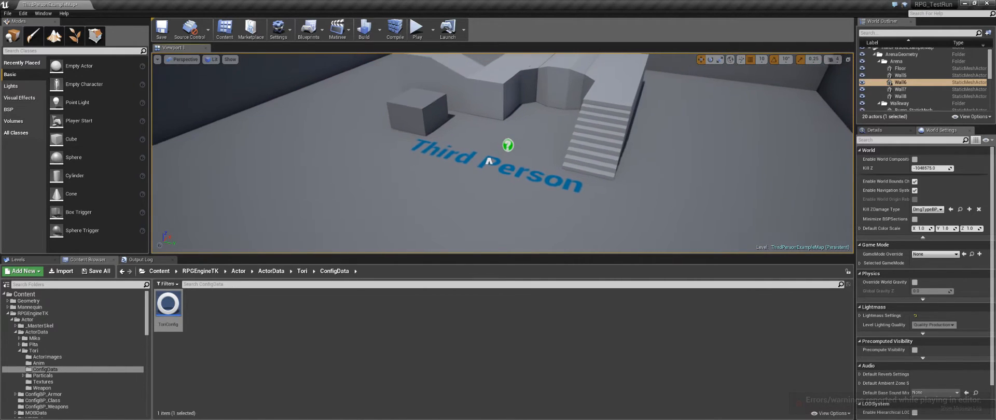
click(929, 210)
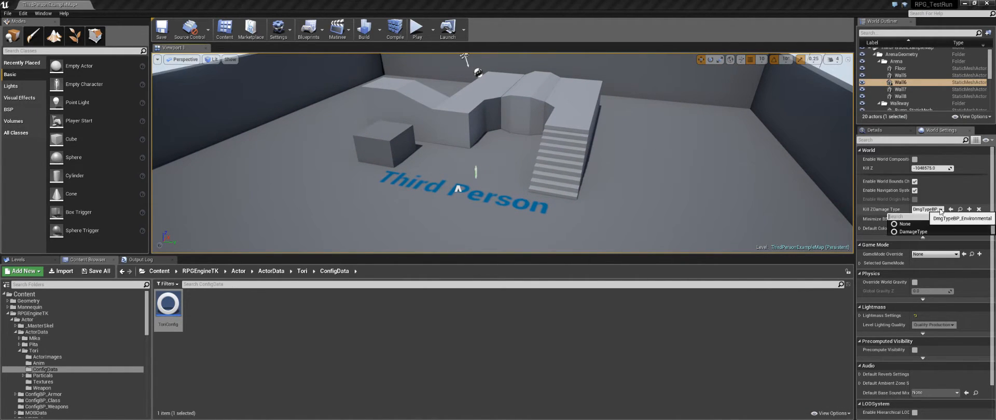
click(904, 224)
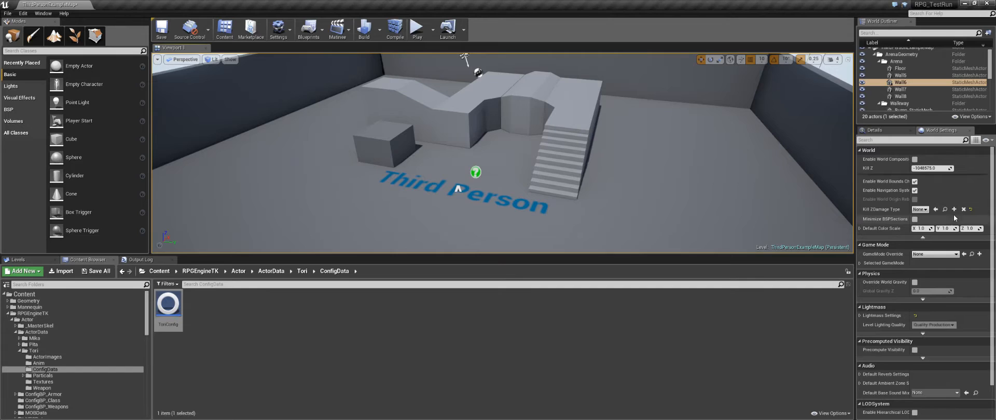
mouse_move(933, 168)
text(-1000)
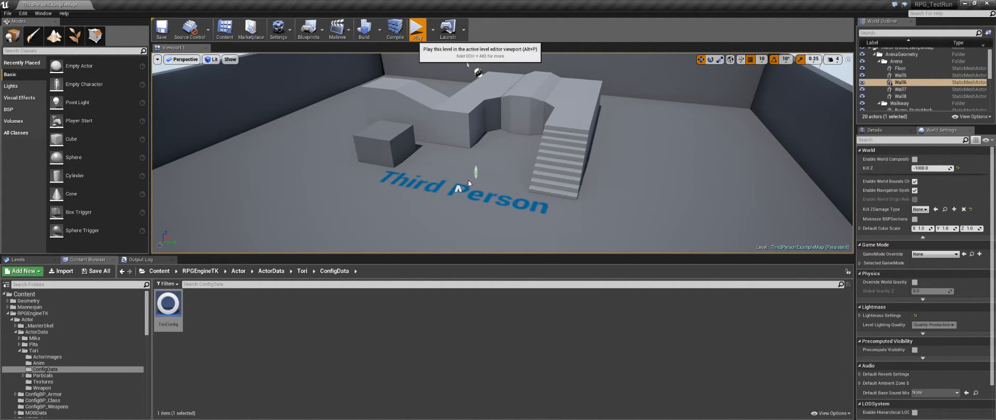
click(417, 28)
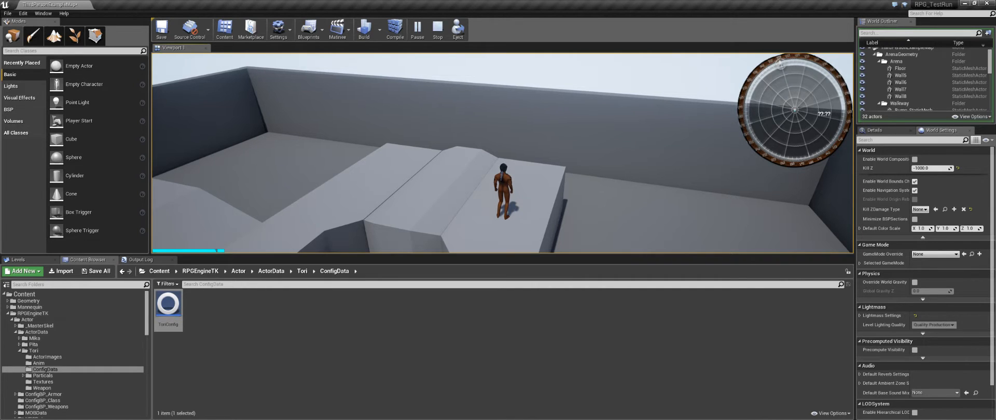
click(437, 28)
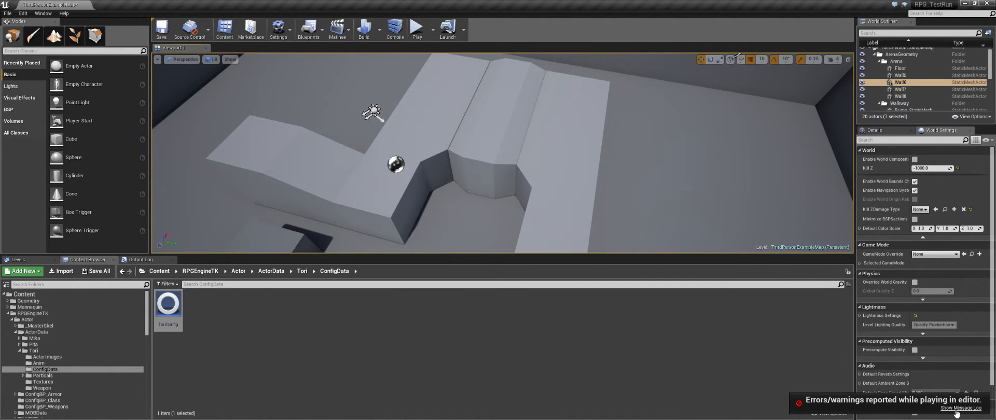
click(965, 408)
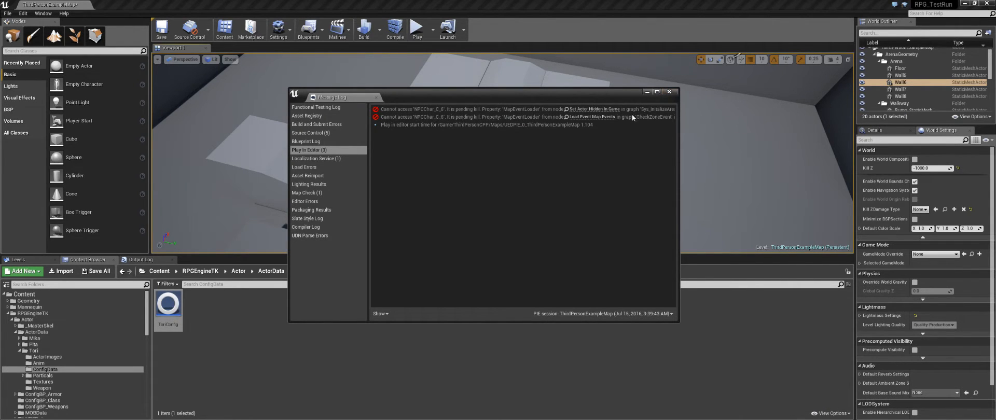
mouse_move(526, 116)
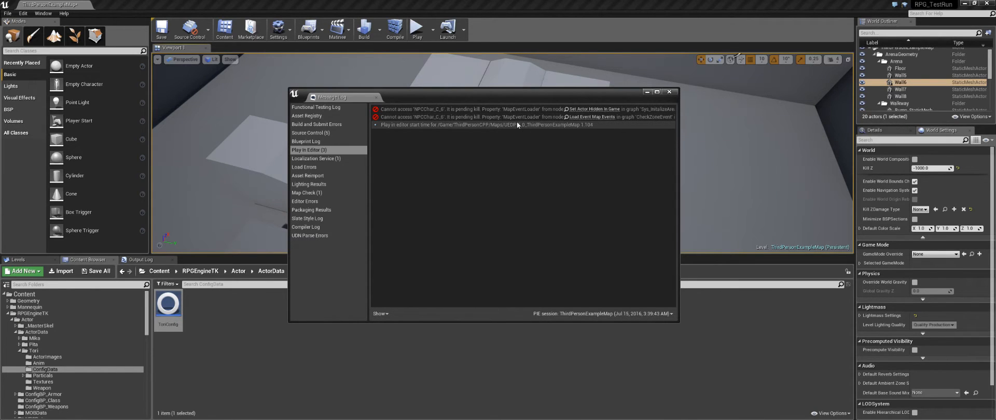
mouse_move(550, 113)
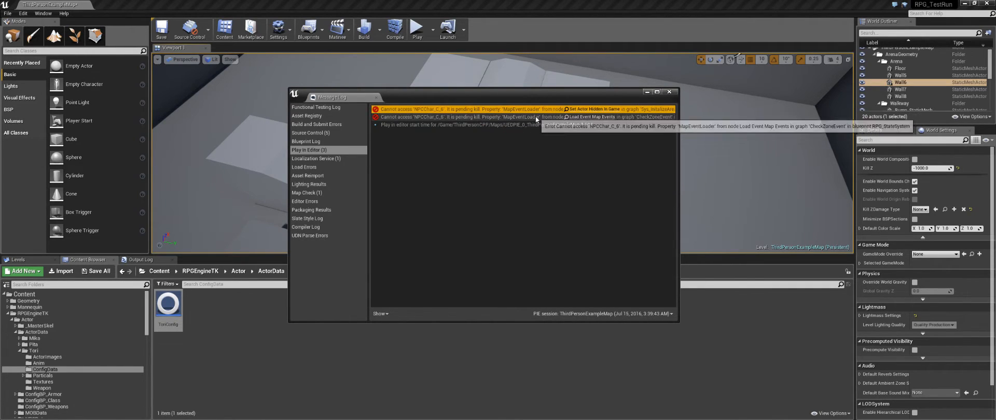
mouse_move(537, 119)
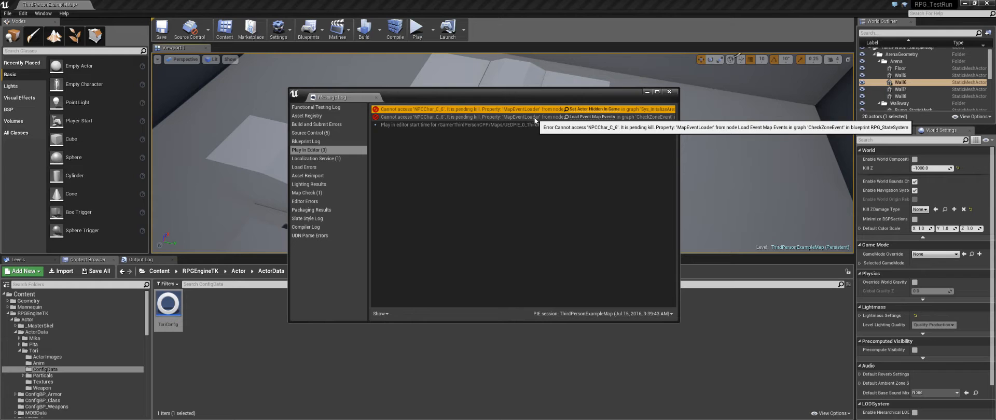
click(669, 92)
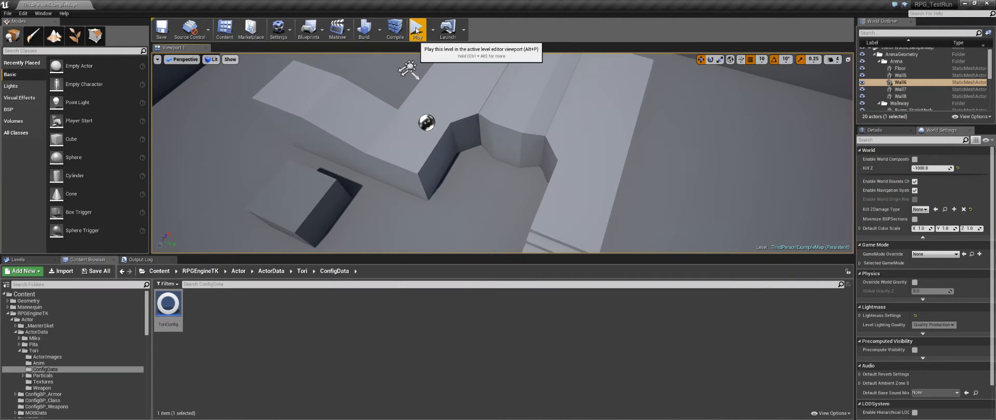
click(417, 26)
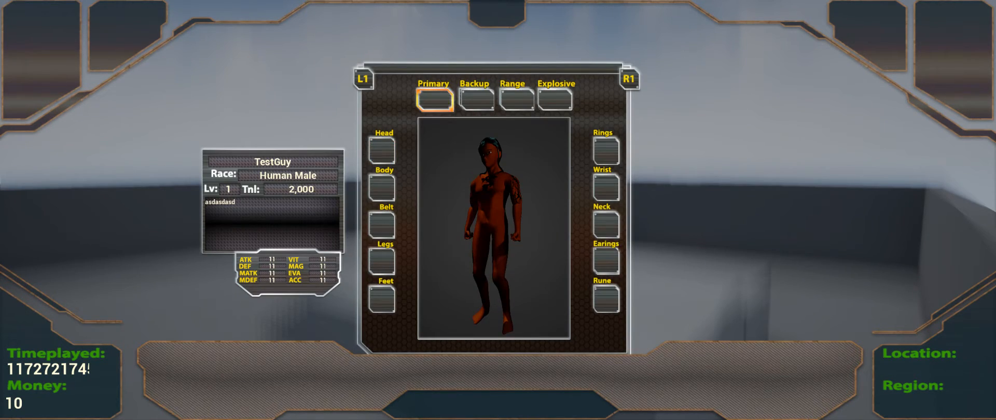
click(605, 261)
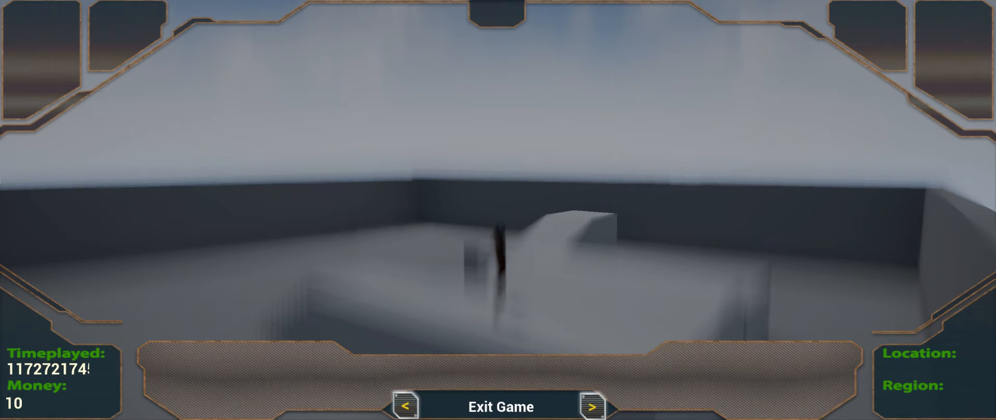
click(437, 28)
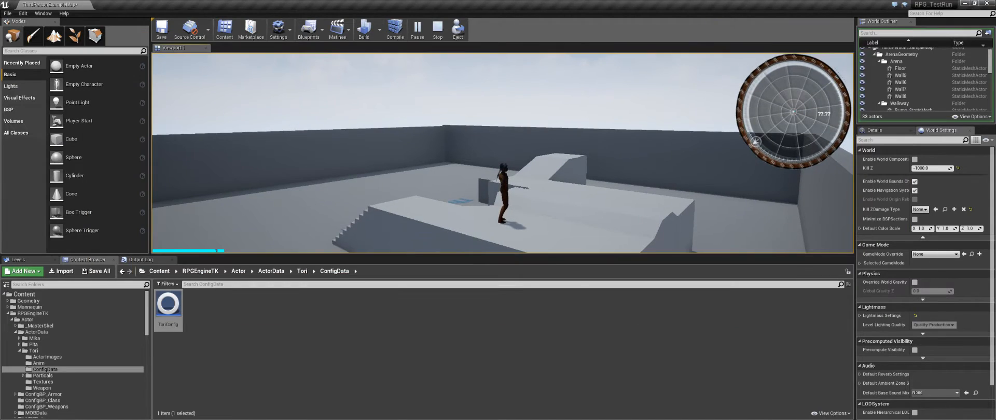
click(437, 29)
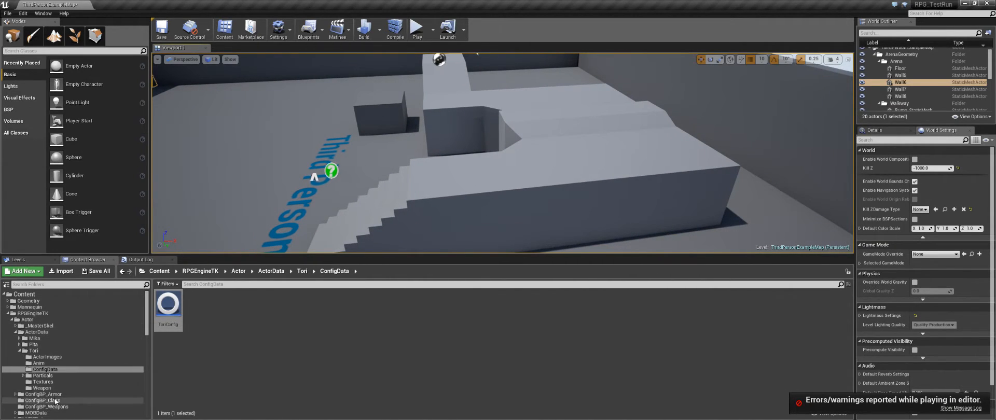
- From the RPGSky folder view, select and delete SkyLight, Light Source and SkySphereBlueprint, confirming the deletion
scroll(up, 3)
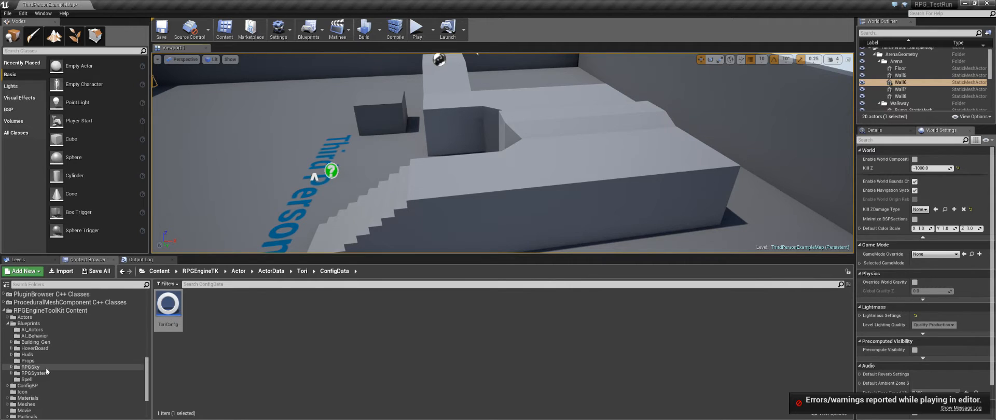
click(30, 367)
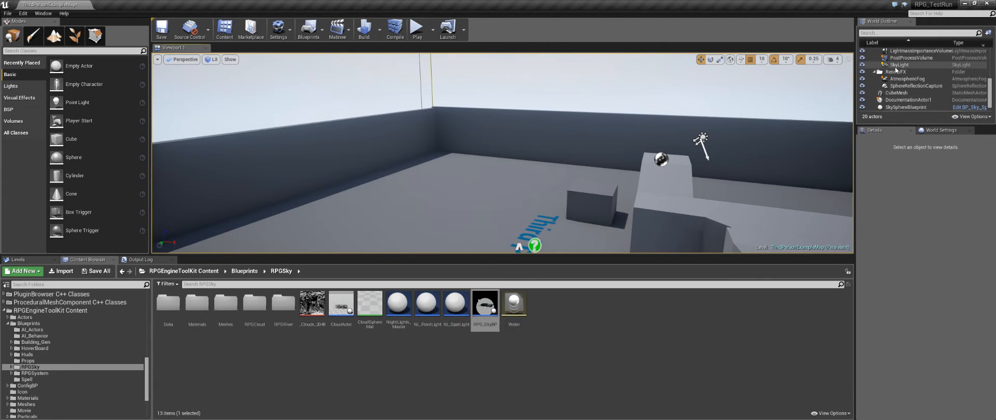
click(900, 64)
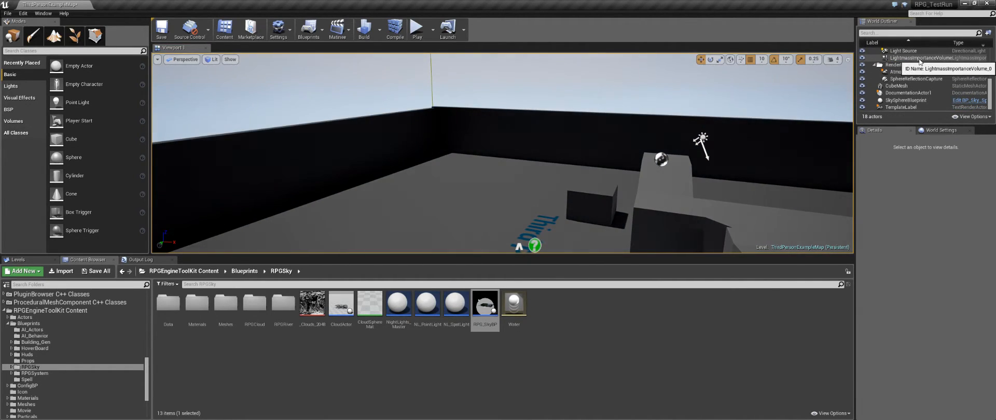
click(903, 88)
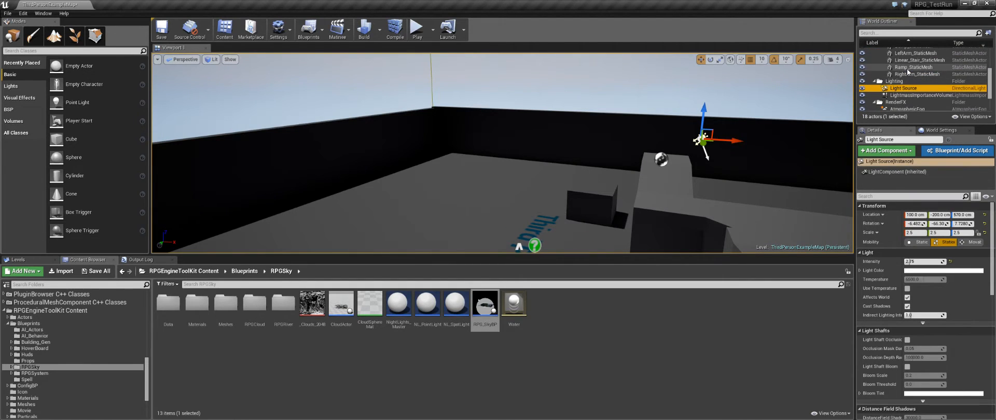
key(delete)
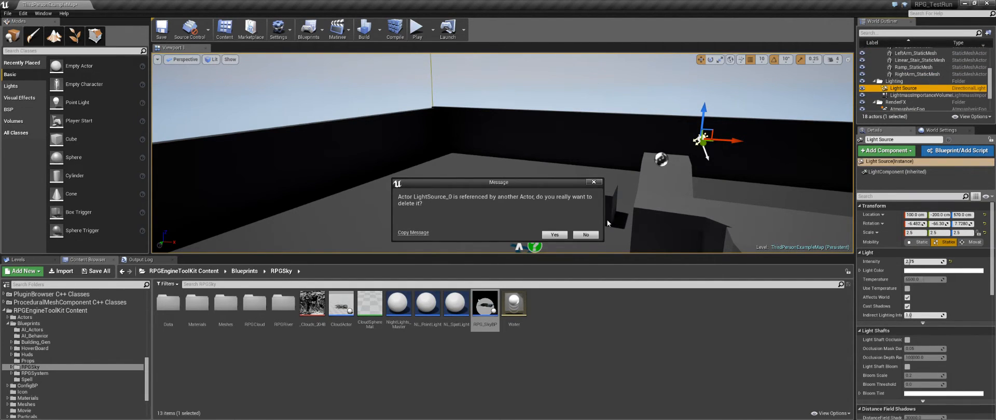
click(553, 235)
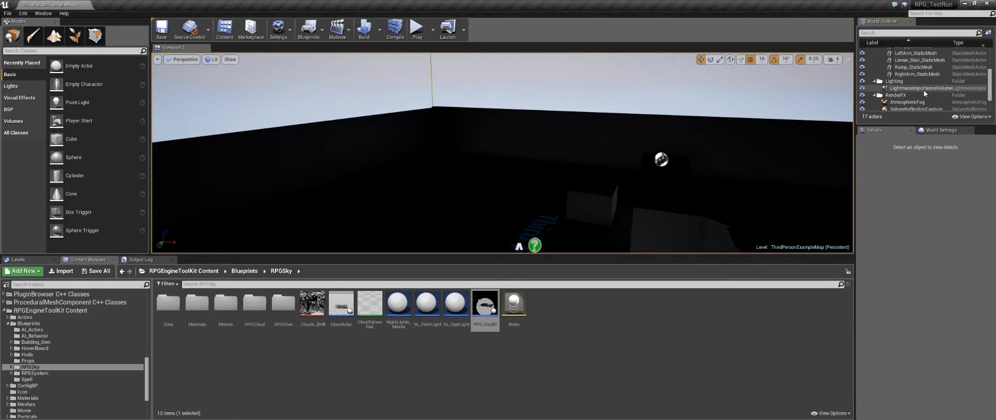
scroll(down, 3)
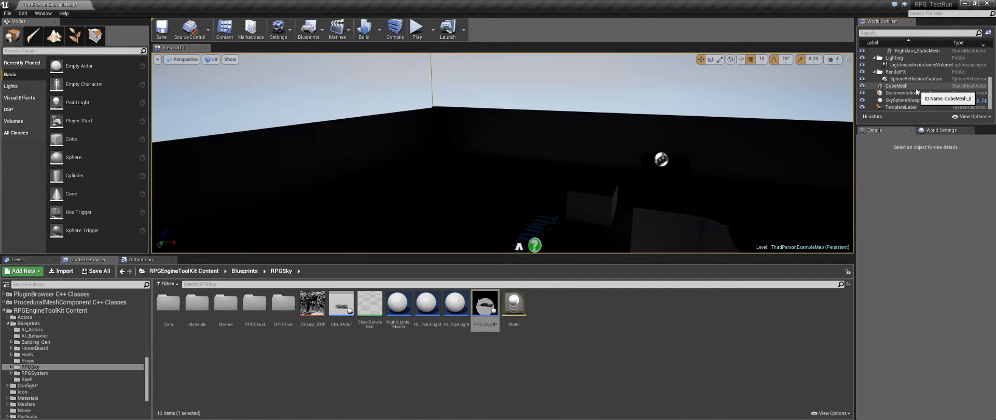
mouse_move(909, 109)
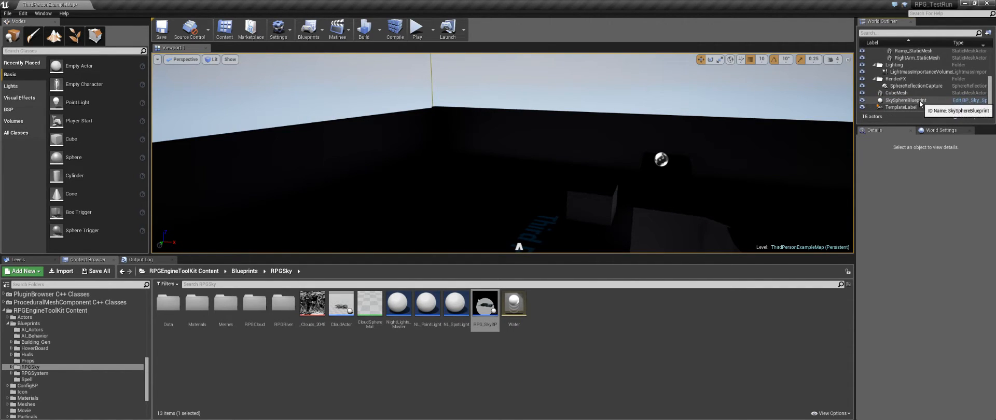
click(906, 100)
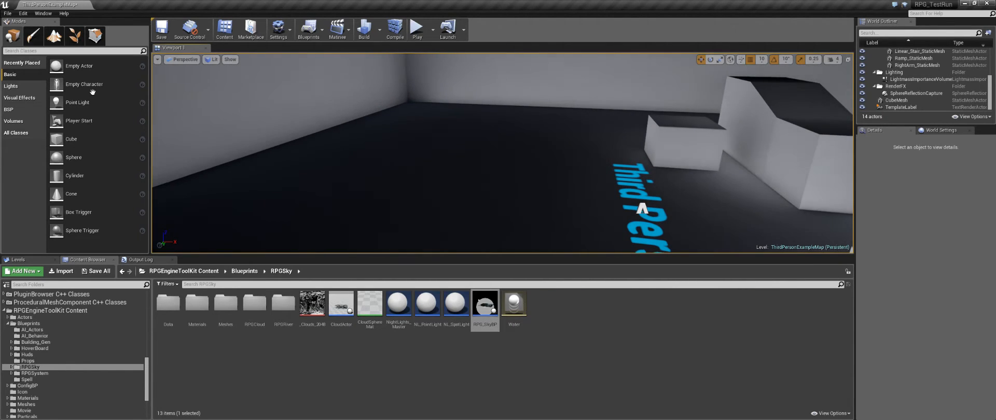
- Place RPG_SkyBP in the viewport, save the level, then play-test and stop
click(7, 12)
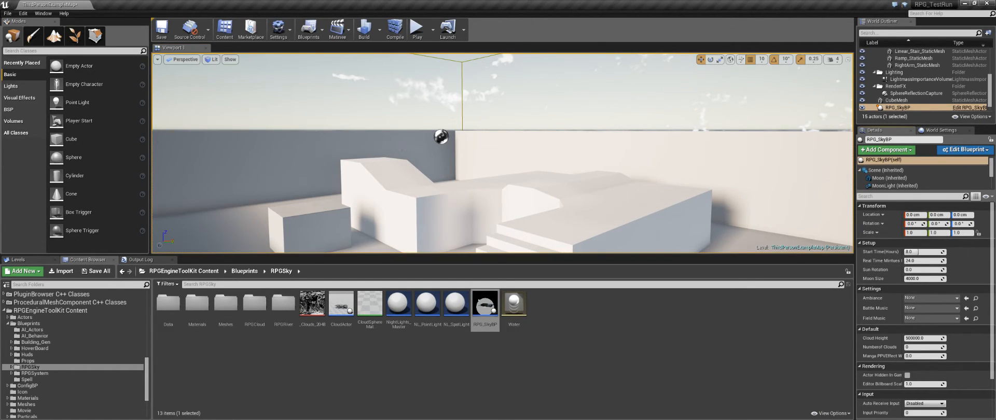
click(8, 14)
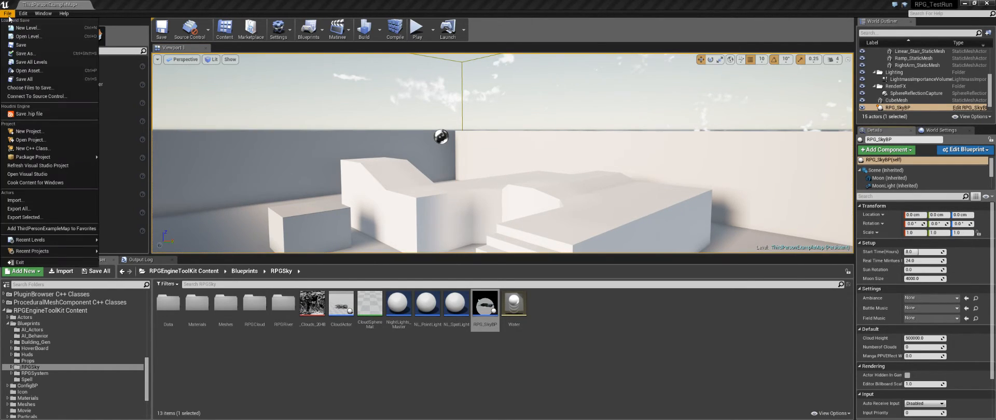
click(20, 45)
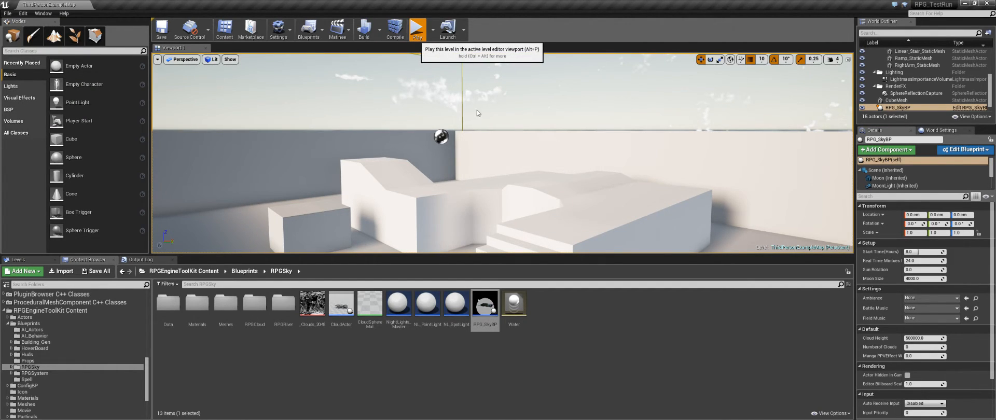
click(417, 28)
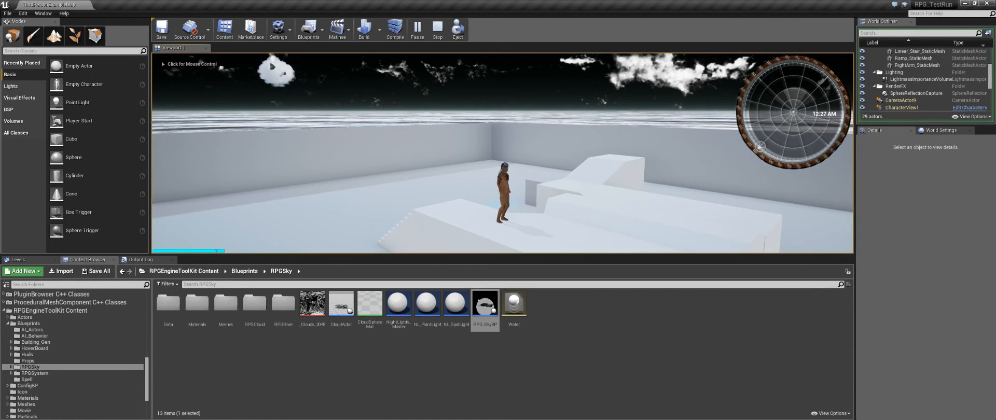
click(437, 29)
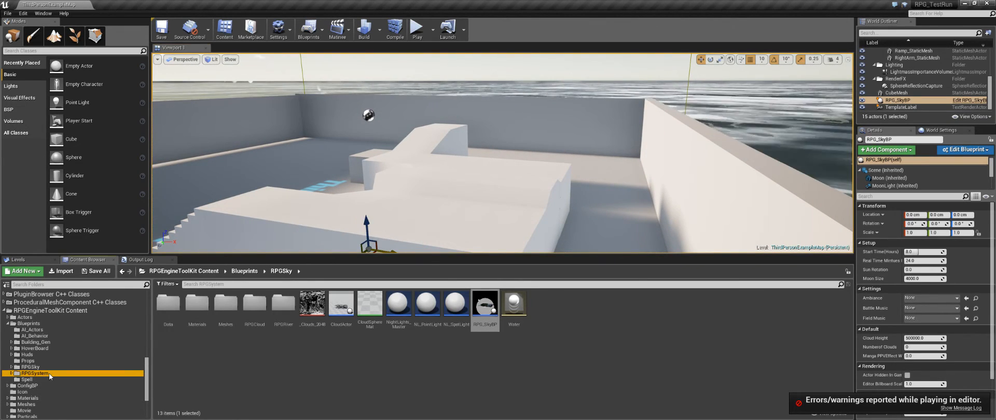
- Open PlayHud from RPGSystem, scroll through its Details, then browse to the Huds folder
click(35, 373)
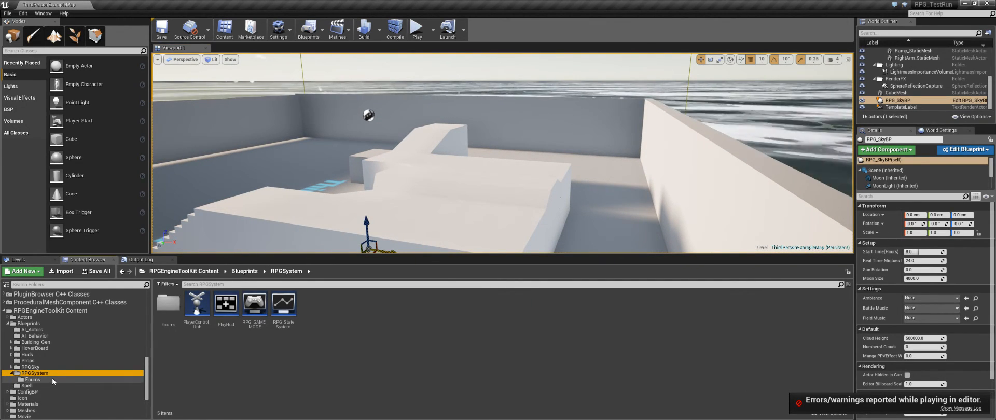
click(254, 302)
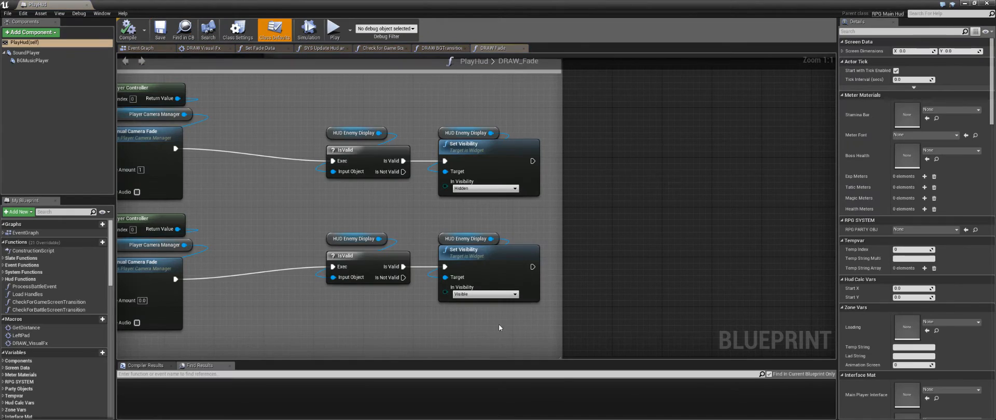
mouse_move(855, 51)
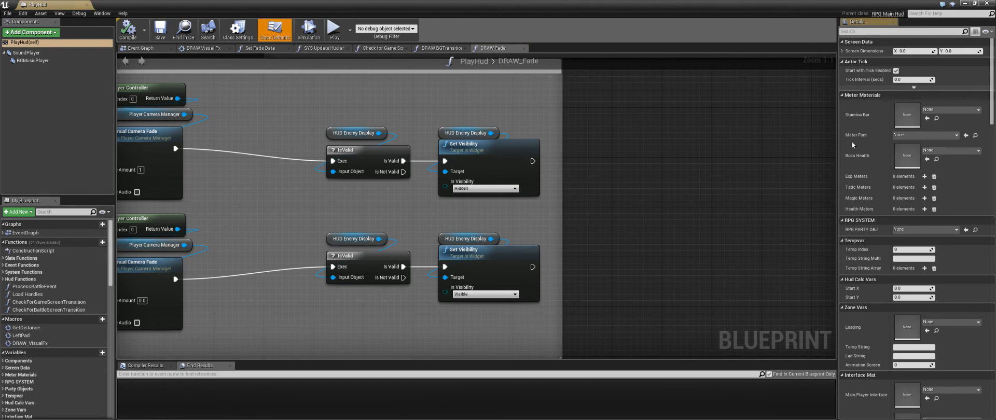
scroll(down, 3)
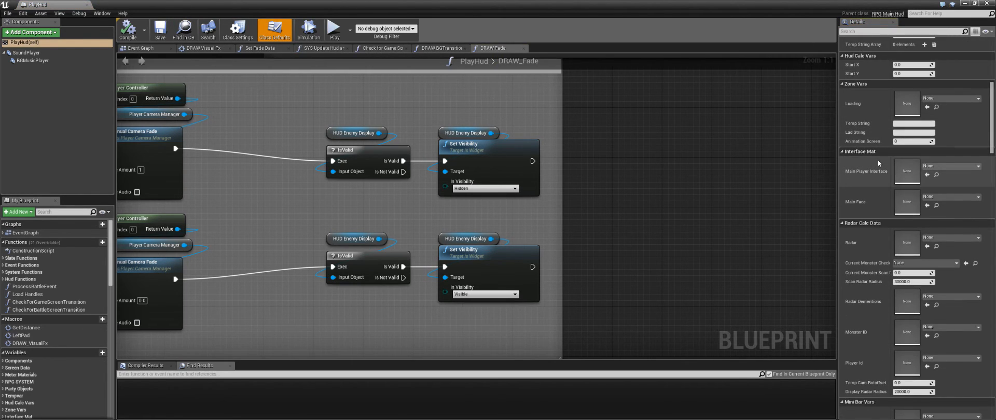
scroll(down, 3)
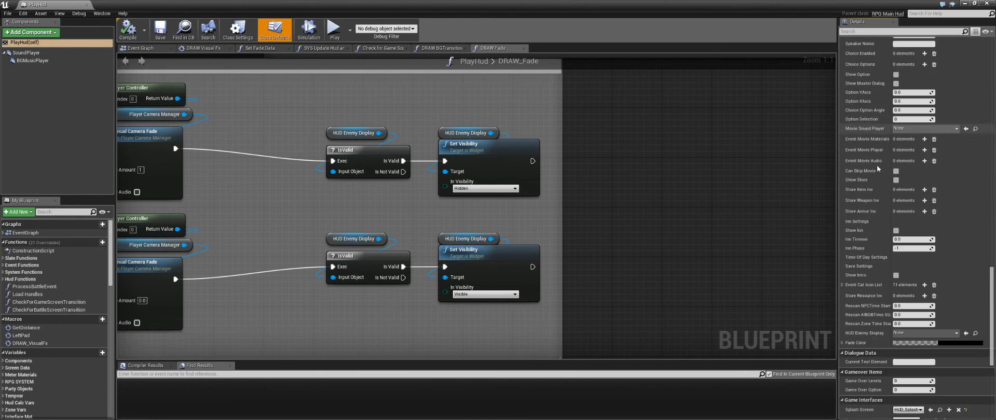
scroll(down, 3)
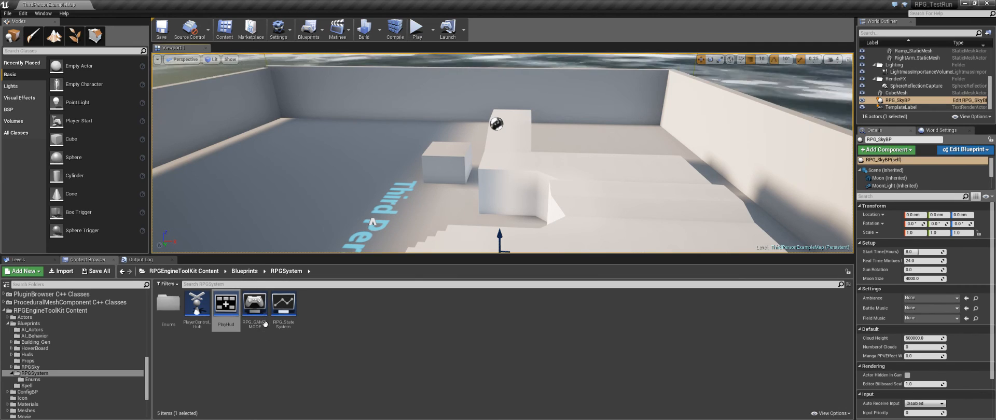
click(197, 305)
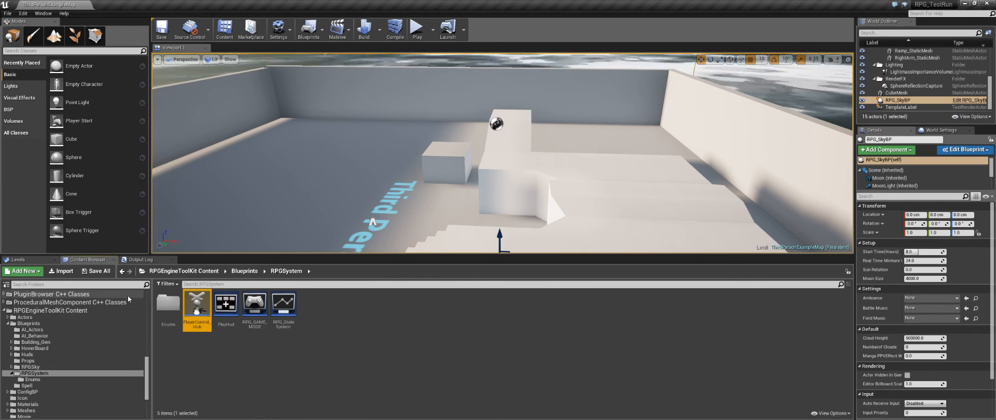
click(27, 355)
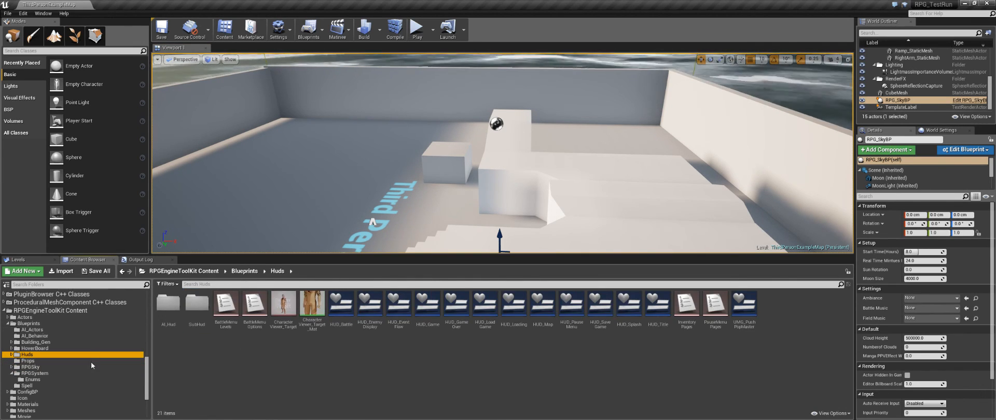
mouse_move(30, 349)
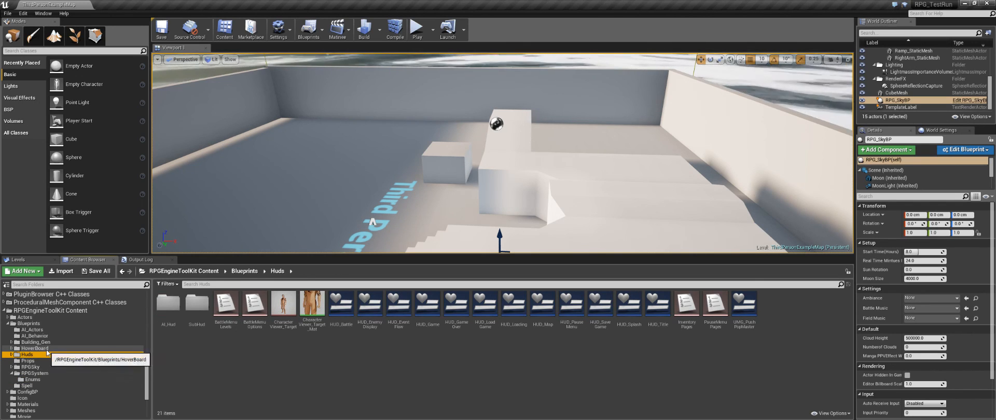